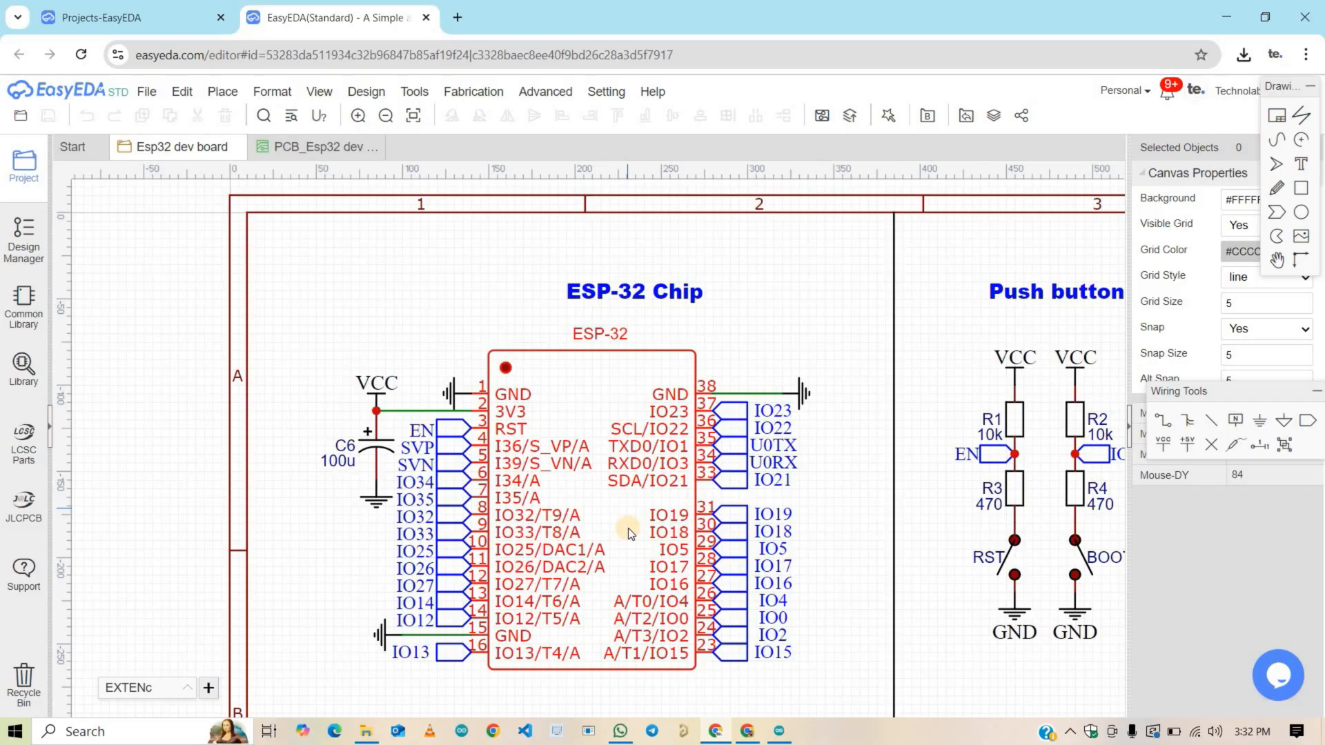
pyautogui.moveTo(615, 520)
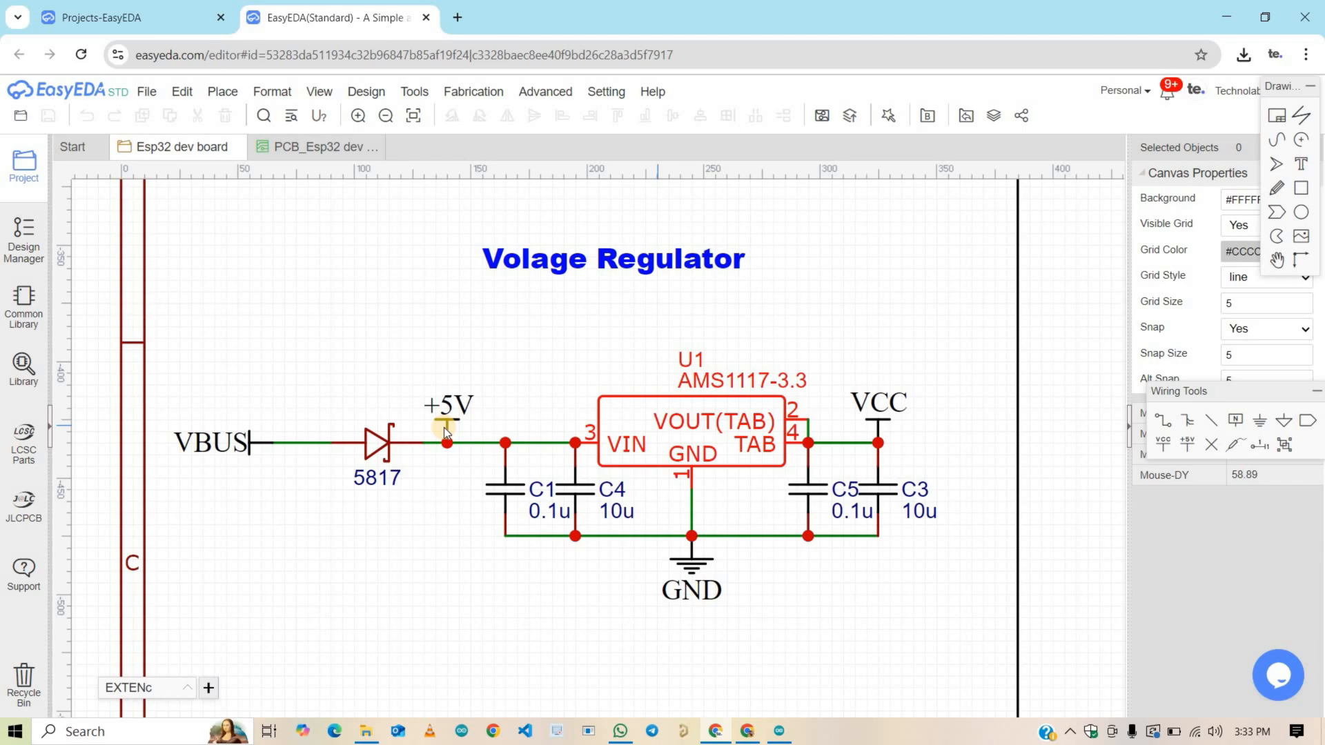
pyautogui.moveTo(692, 439)
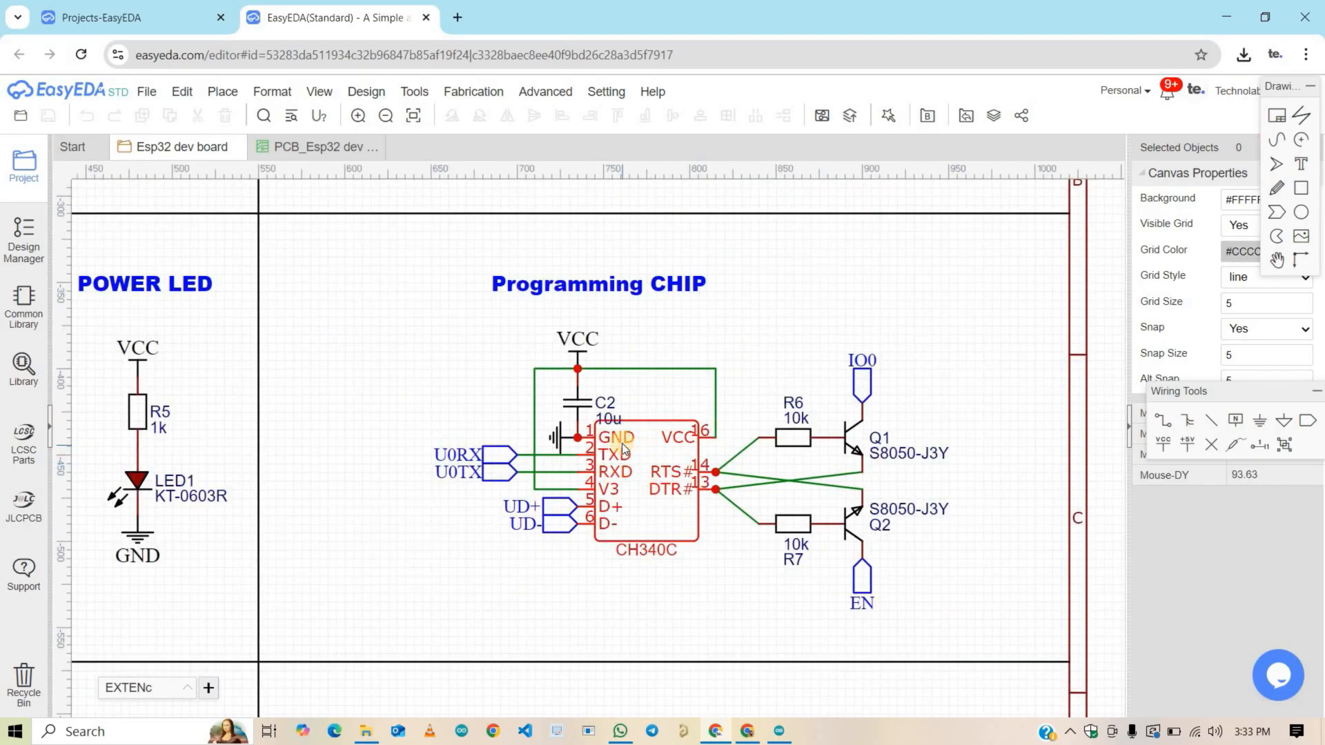
pyautogui.moveTo(608, 471)
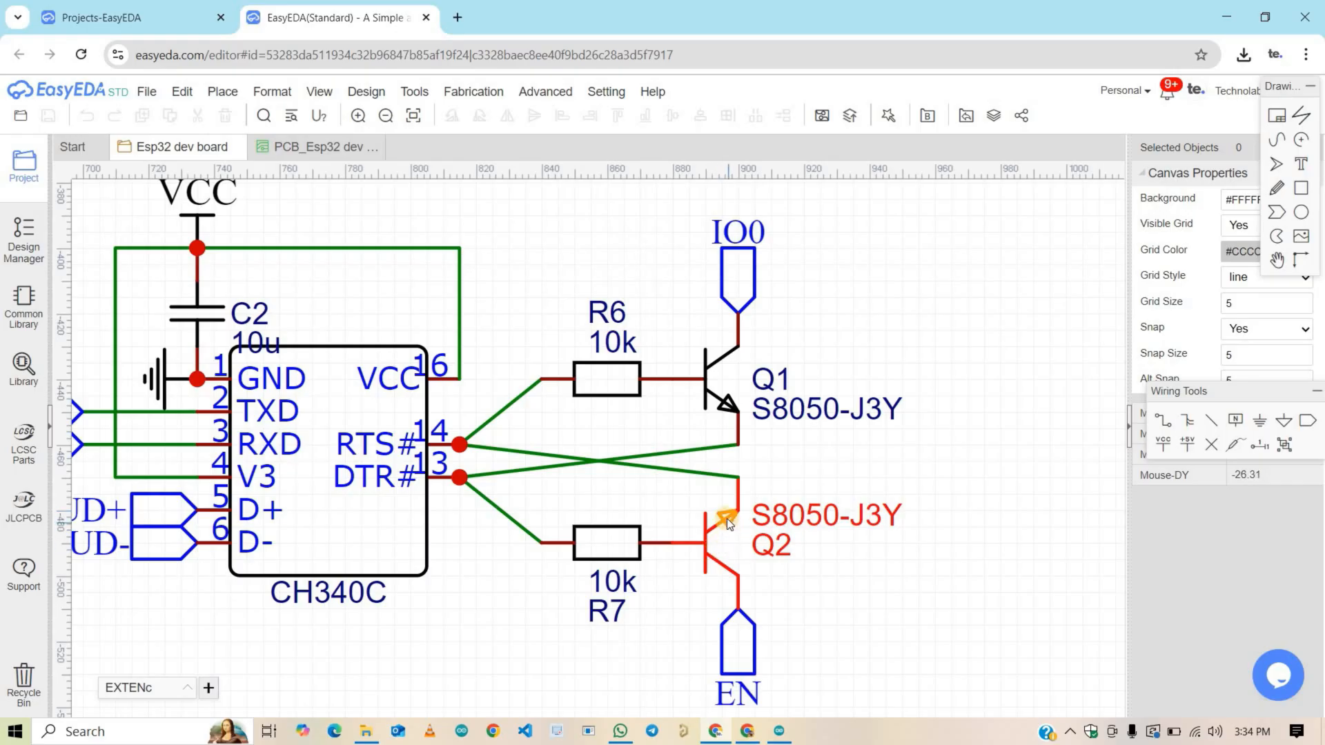
pyautogui.moveTo(726, 516)
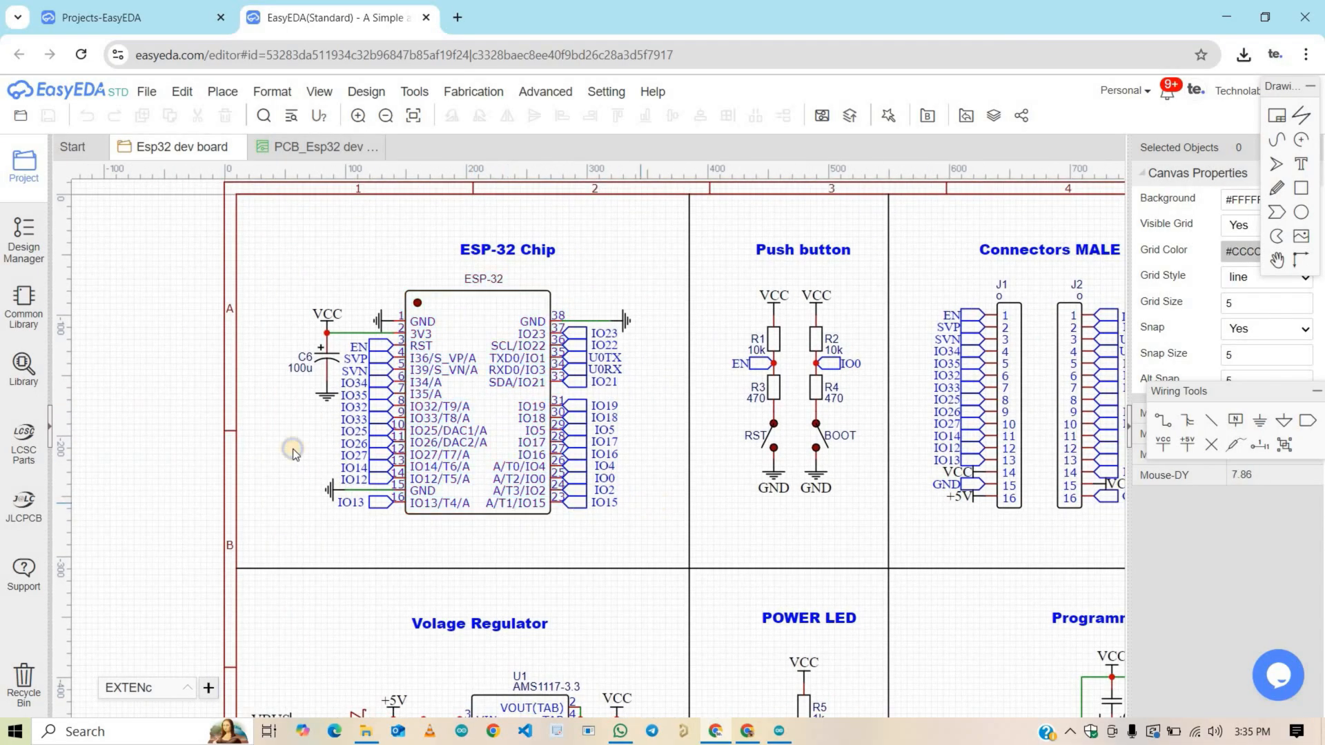
# Order the ESP32 board's Gerber files at JLCPCB, uploading with 2-layer FR-4 settings
pyautogui.hscroll(3)
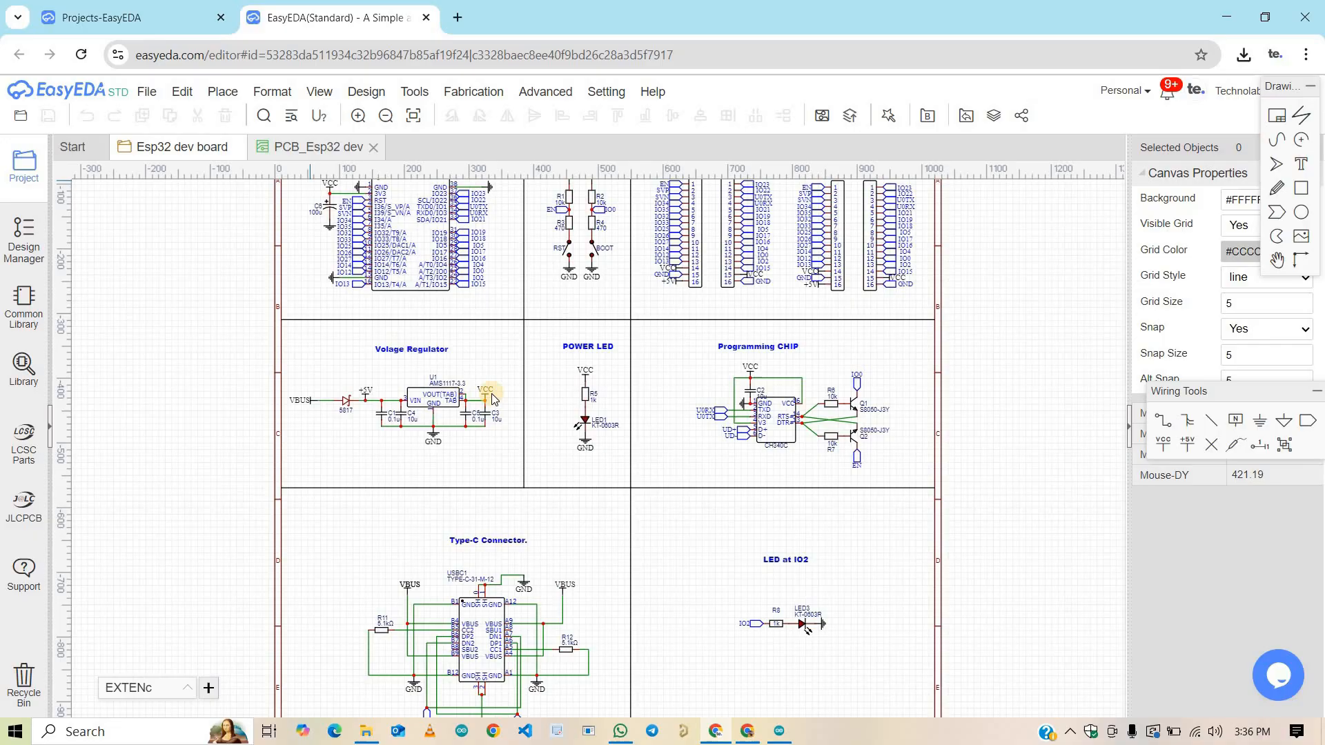
pyautogui.click(317, 146)
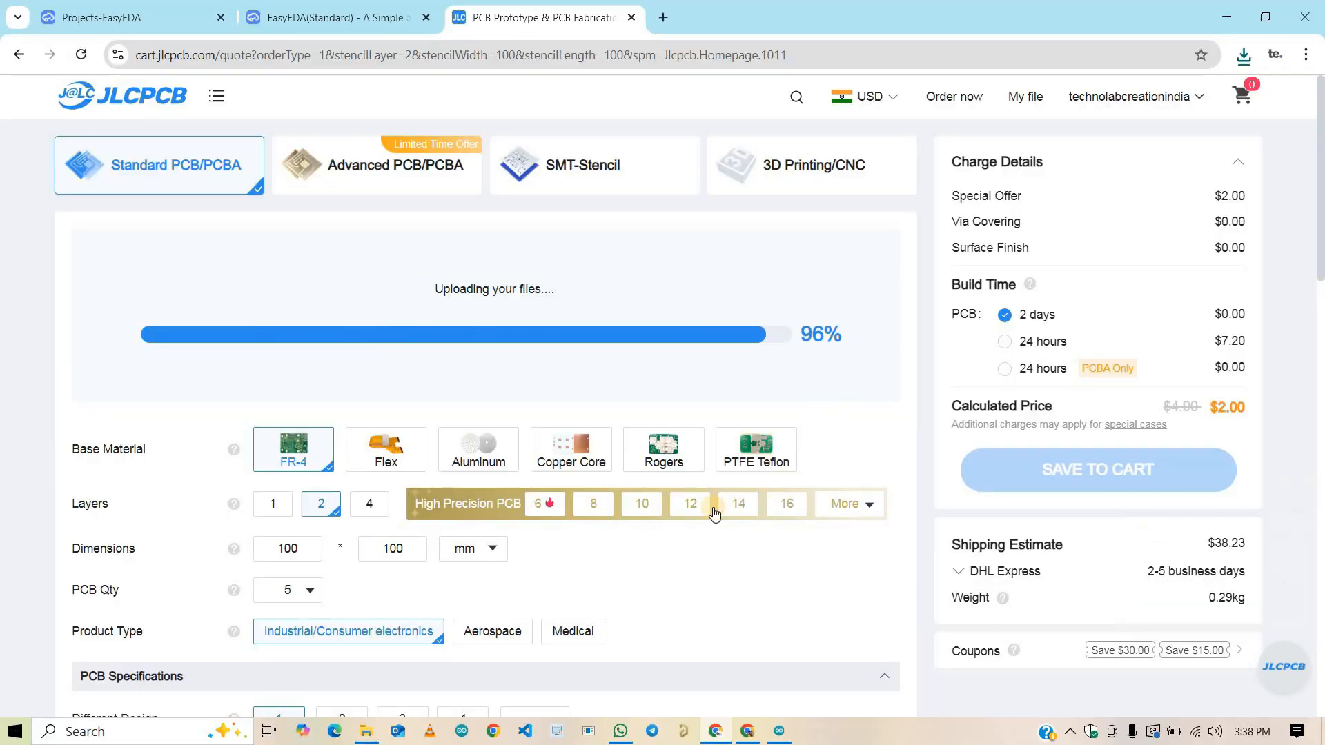
# Choose a black PCB colour for the 33.78 × 56.26 mm board and save it to cart
pyautogui.click(287, 274)
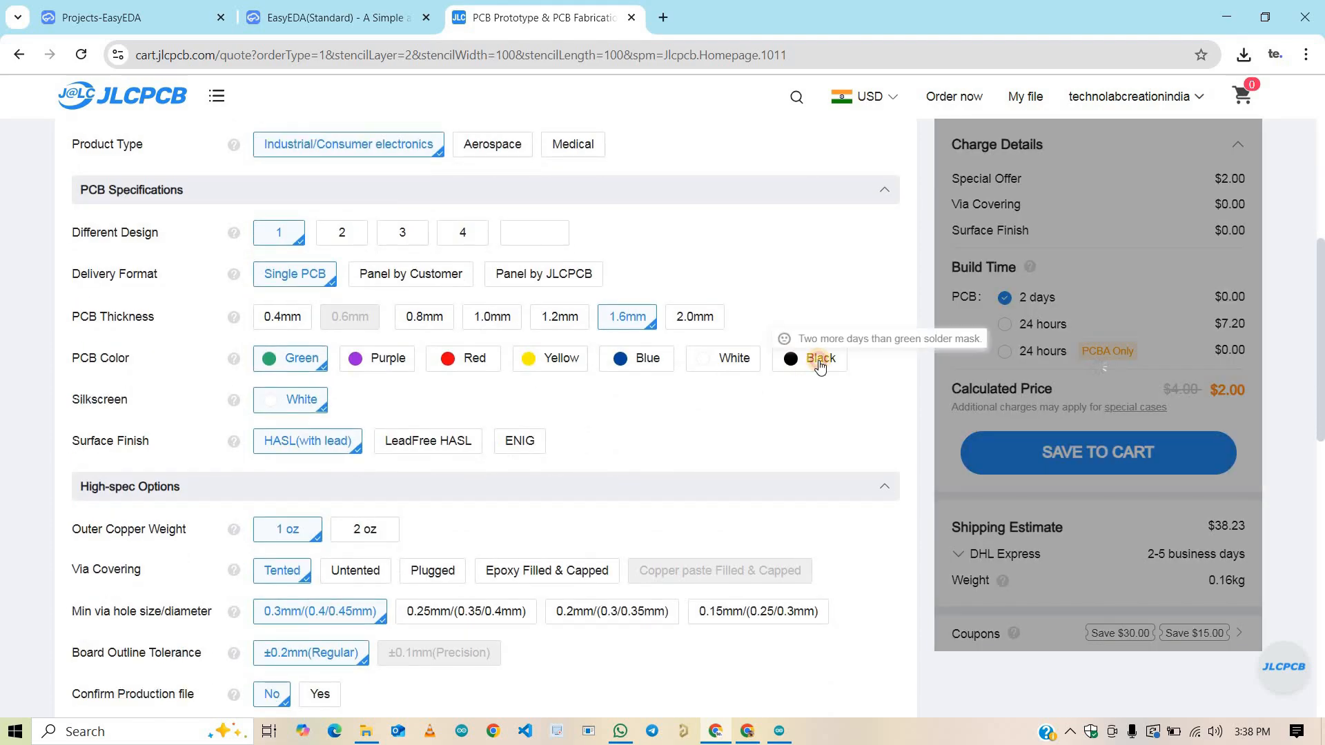
pyautogui.click(818, 358)
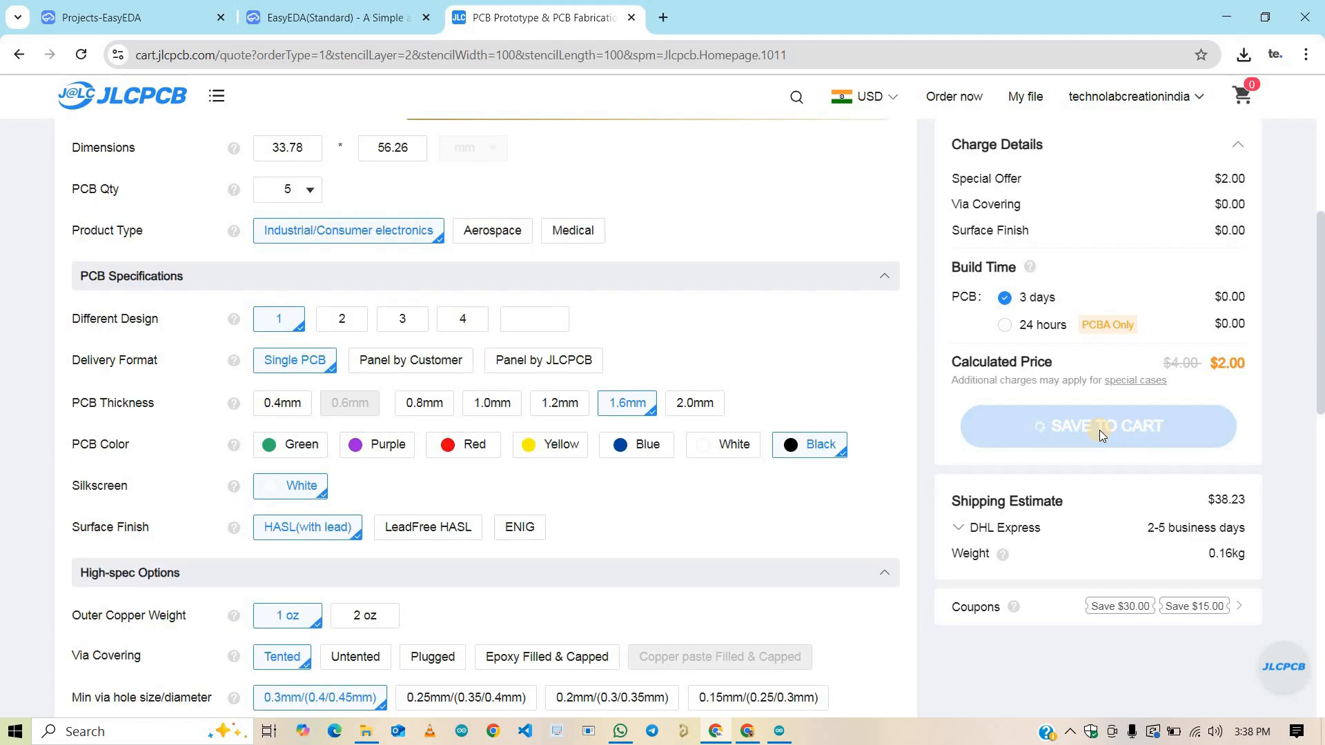
pyautogui.click(1098, 425)
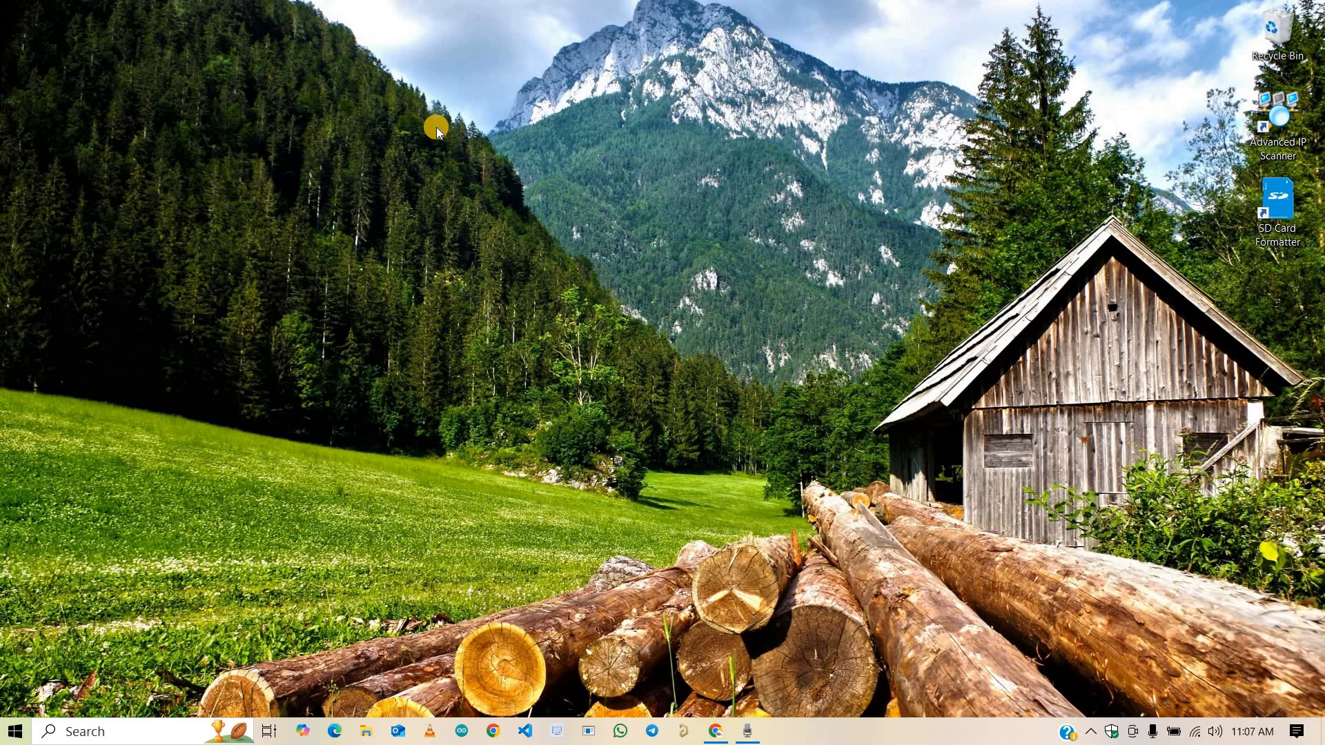
pyautogui.moveTo(129, 731)
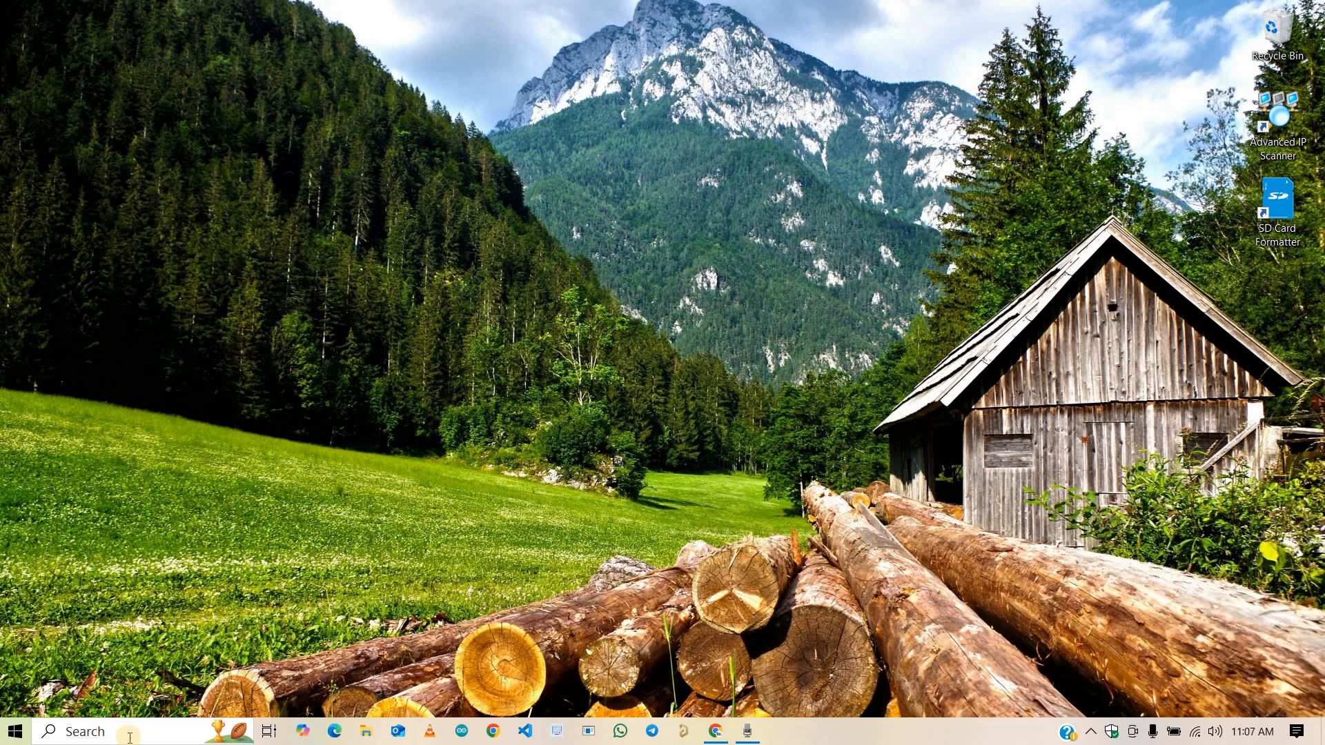
# Launch Device Manager from Windows search and expand Ports (COM & LPT)
pyautogui.click(80, 730)
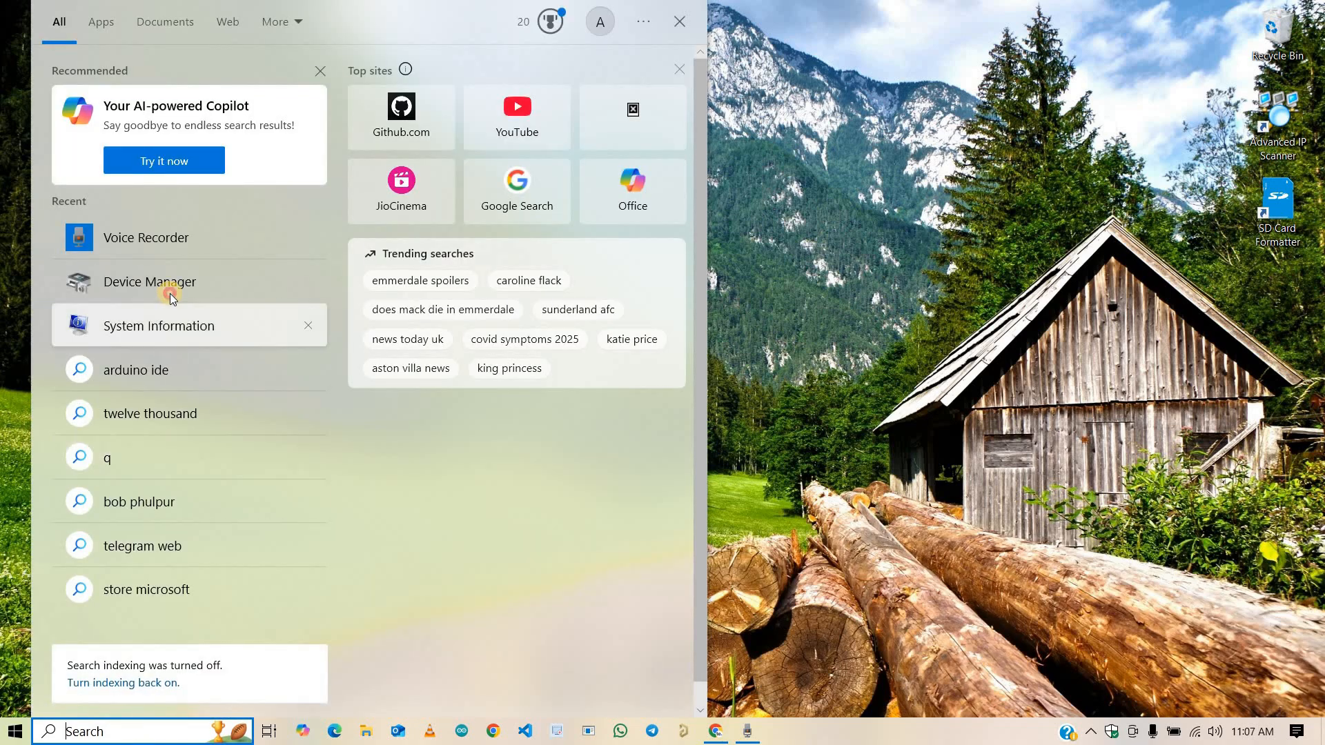
pyautogui.click(149, 281)
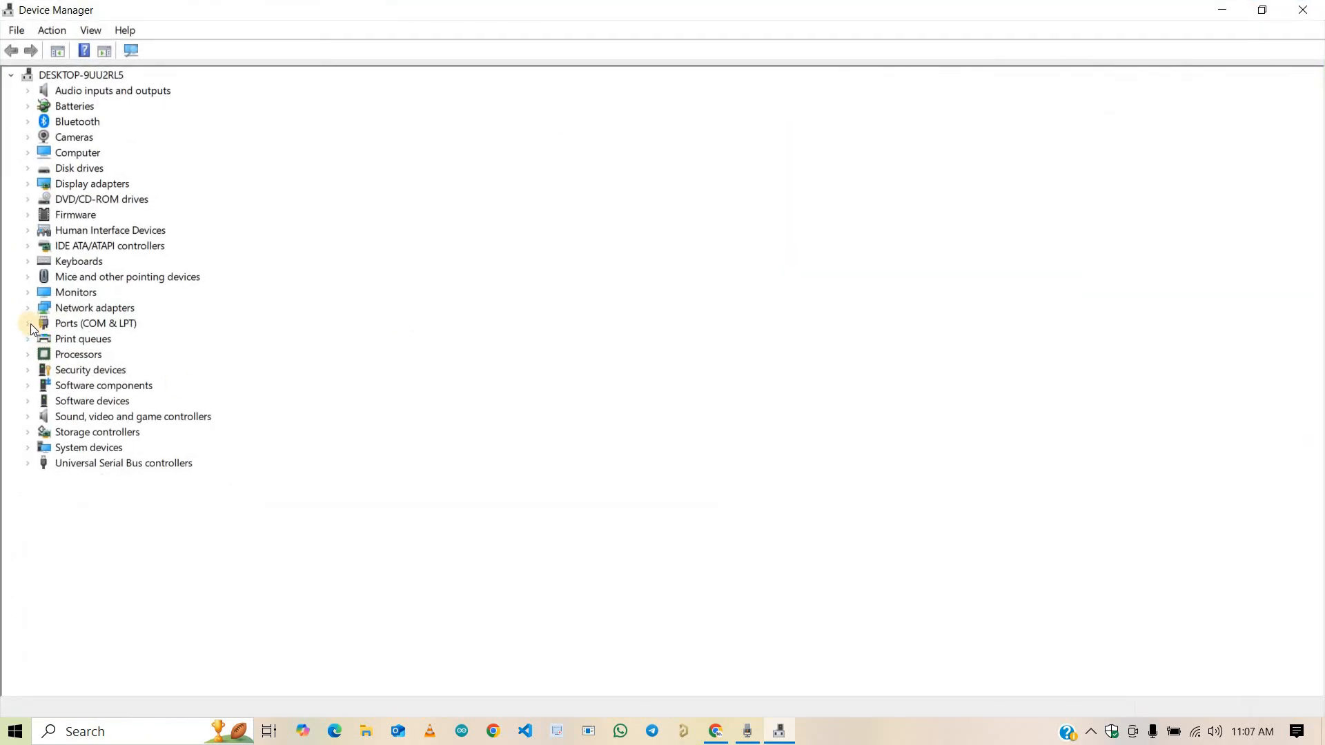
pyautogui.click(28, 322)
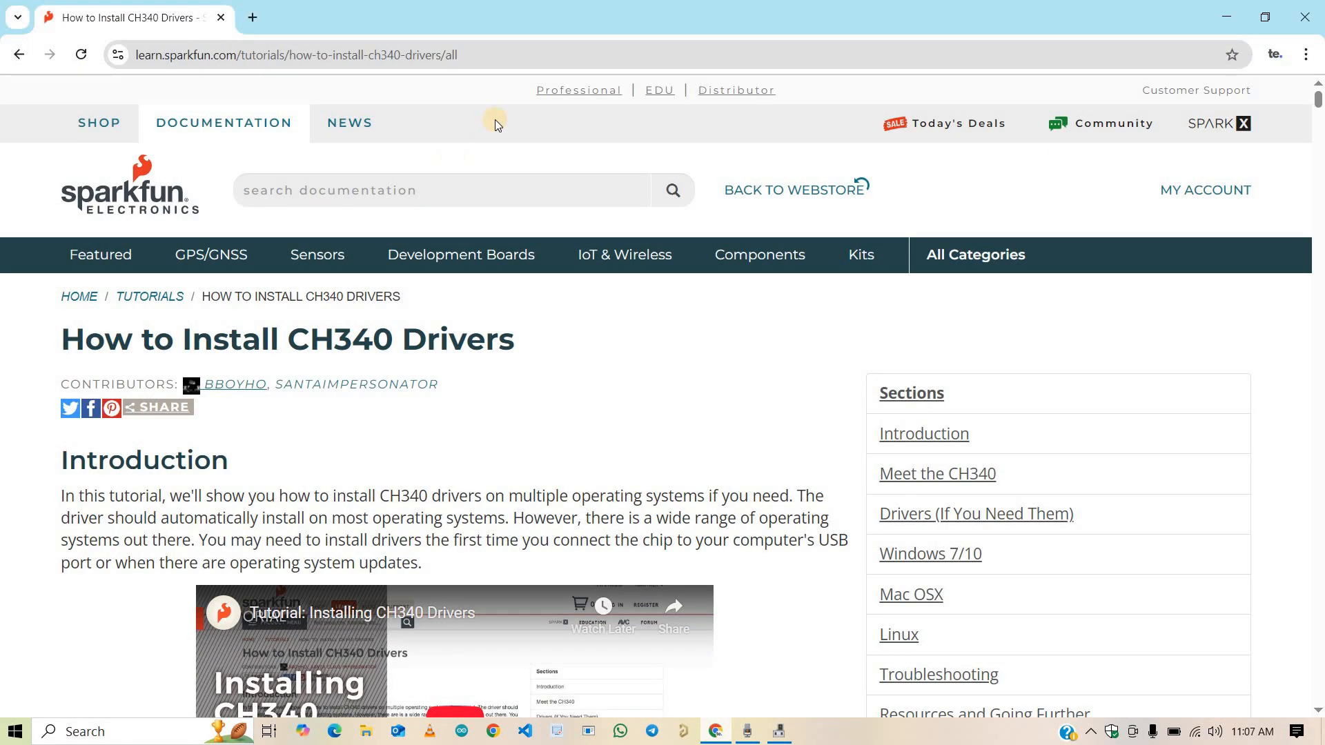
# Go to SparkFun's CH340 Drivers section and download the Windows (ZIP) package
pyautogui.click(296, 54)
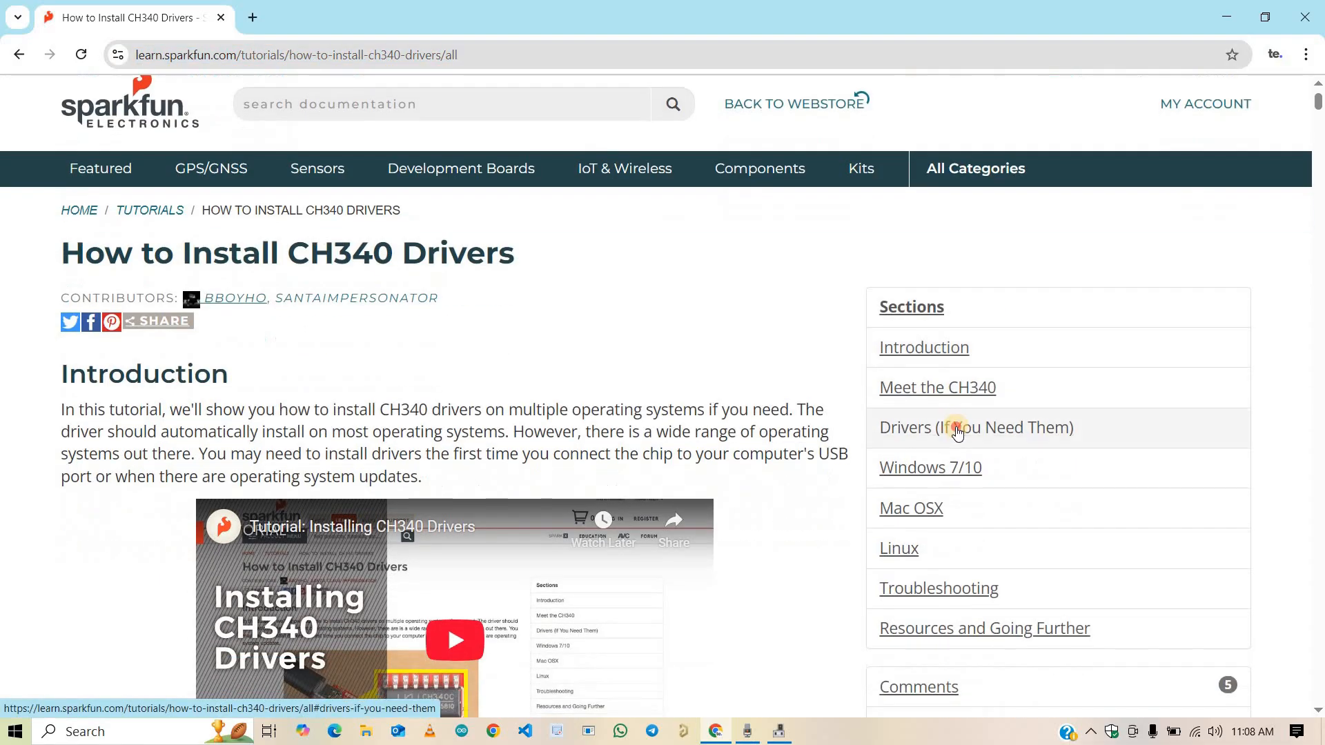
pyautogui.click(975, 427)
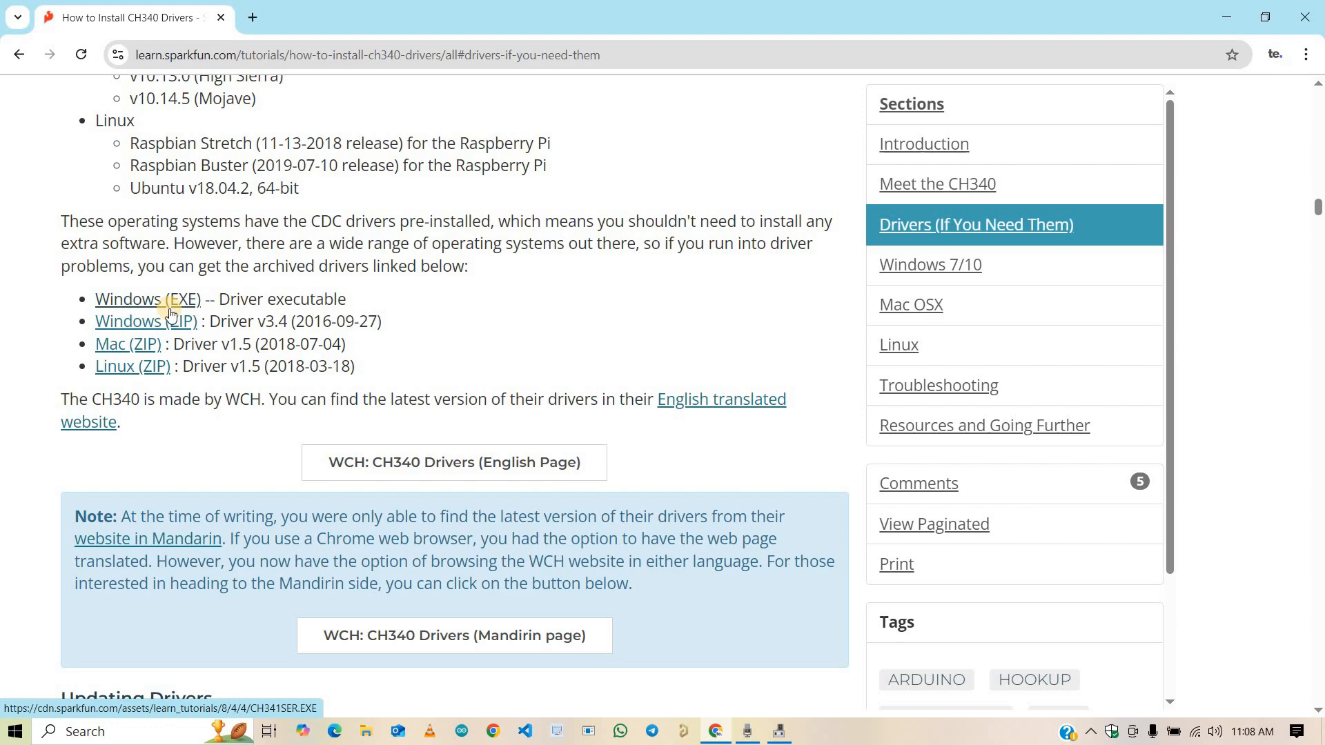
pyautogui.moveTo(118, 366)
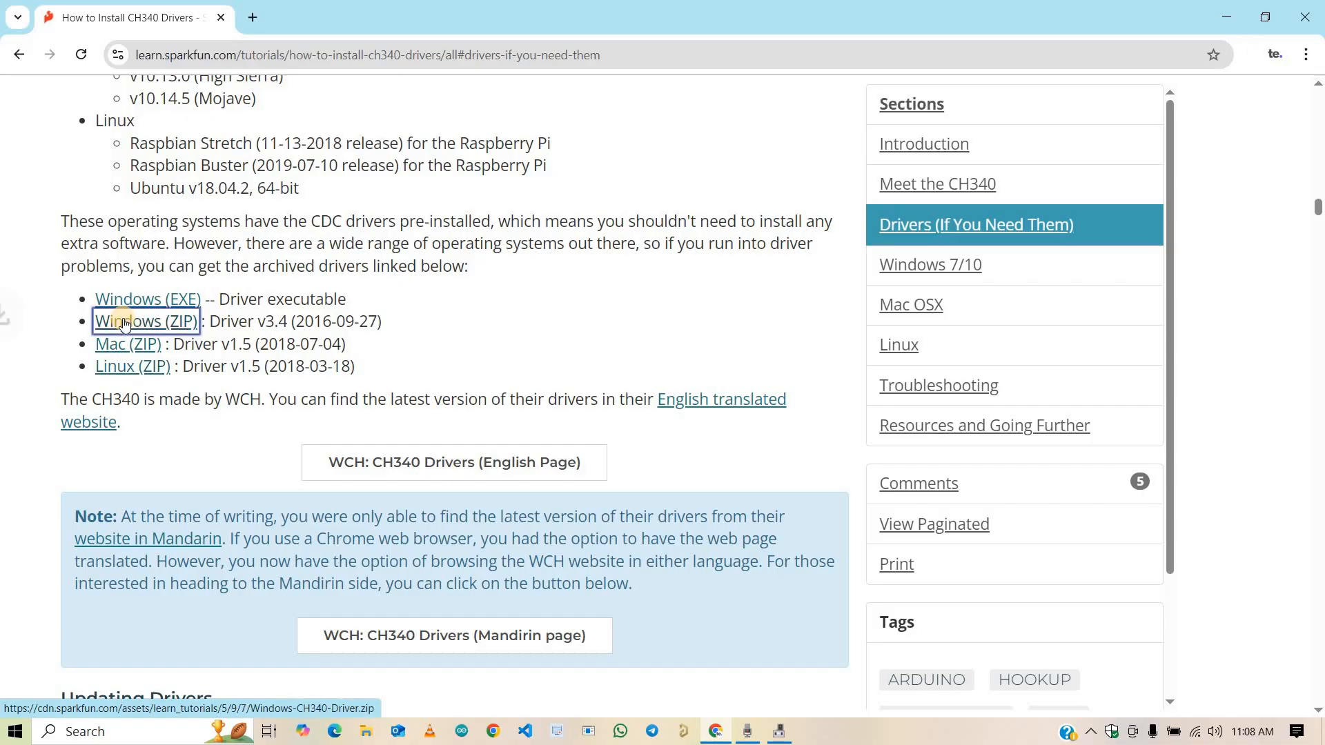
pyautogui.click(146, 320)
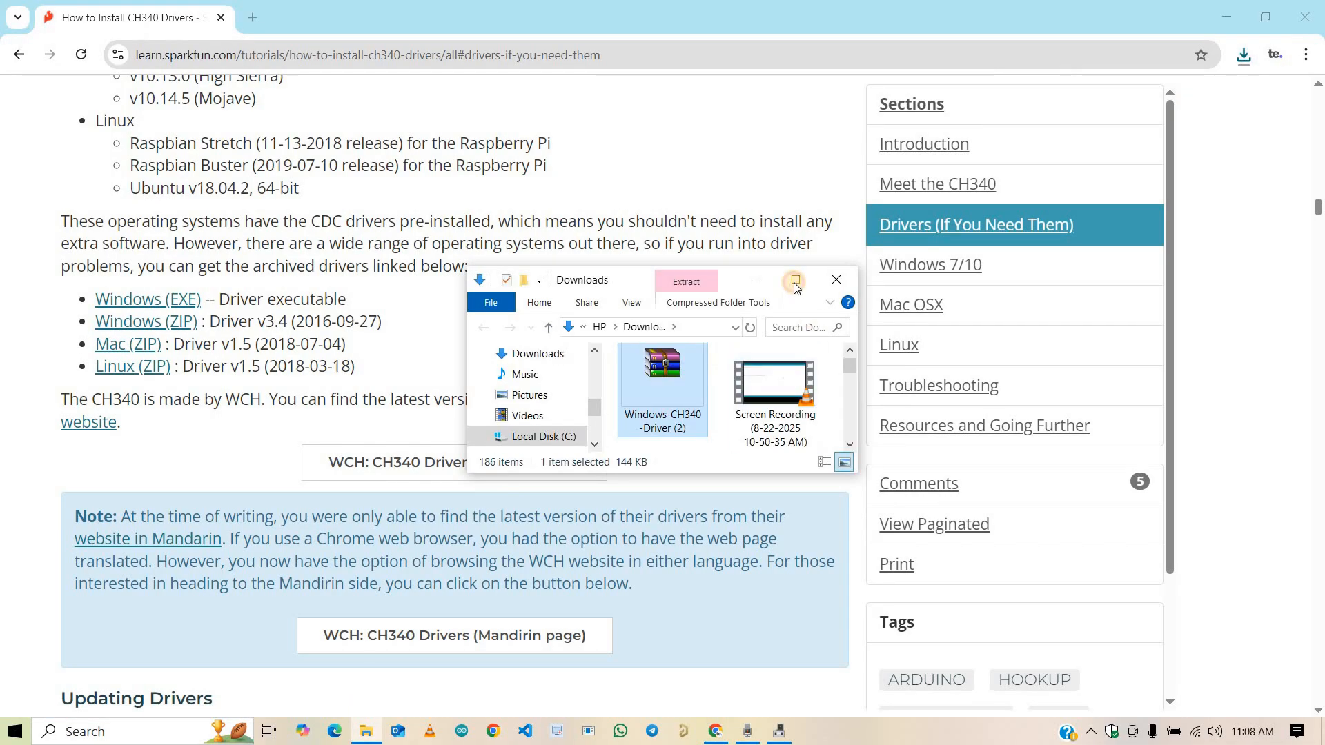
# Run SETUP from the Windows-CH340-Driver (2) folder, install the driver, and confirm success
pyautogui.click(793, 280)
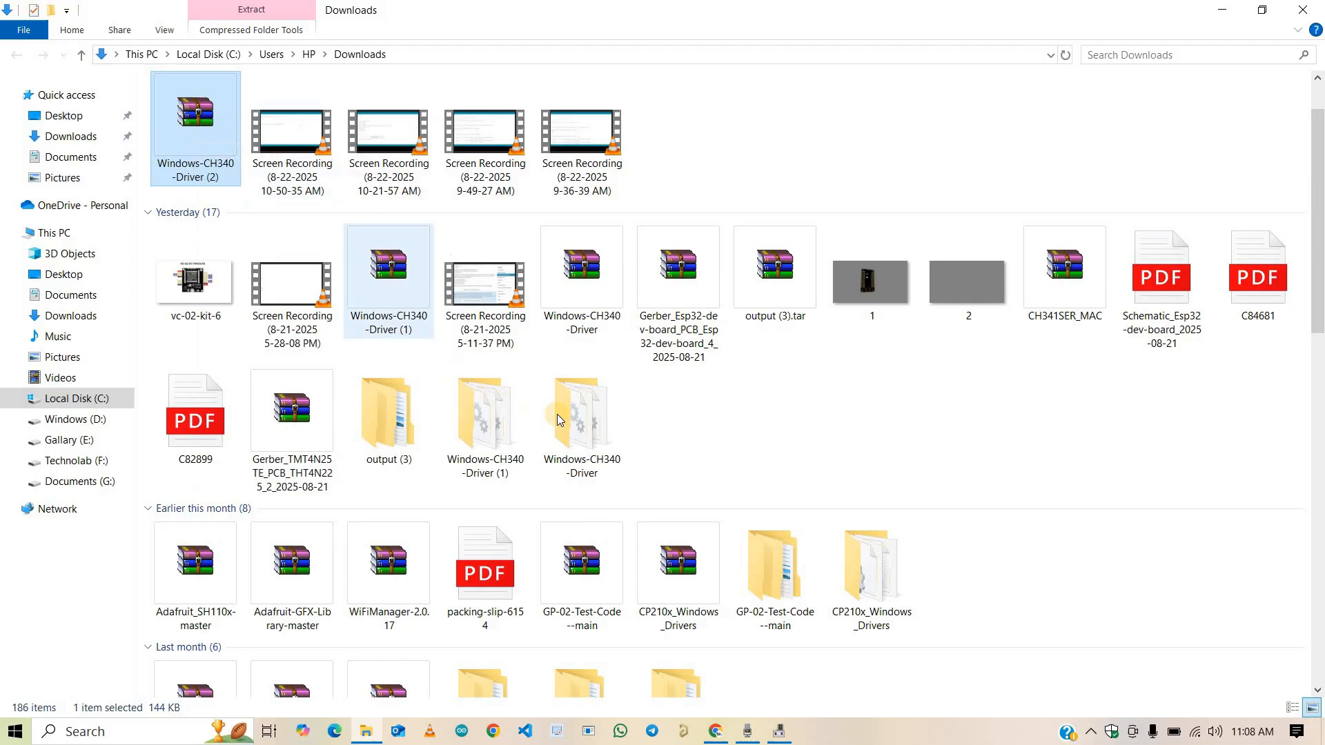
pyautogui.click(336, 731)
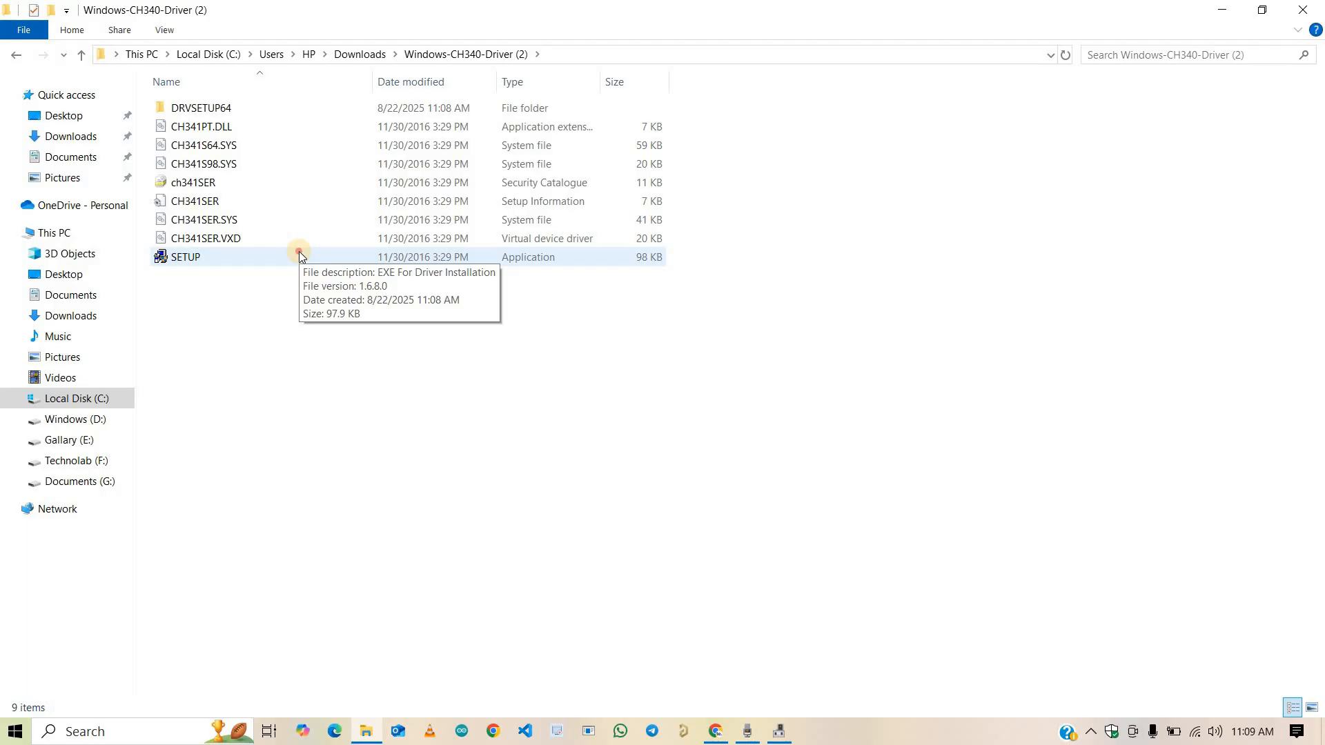
pyautogui.click(186, 257)
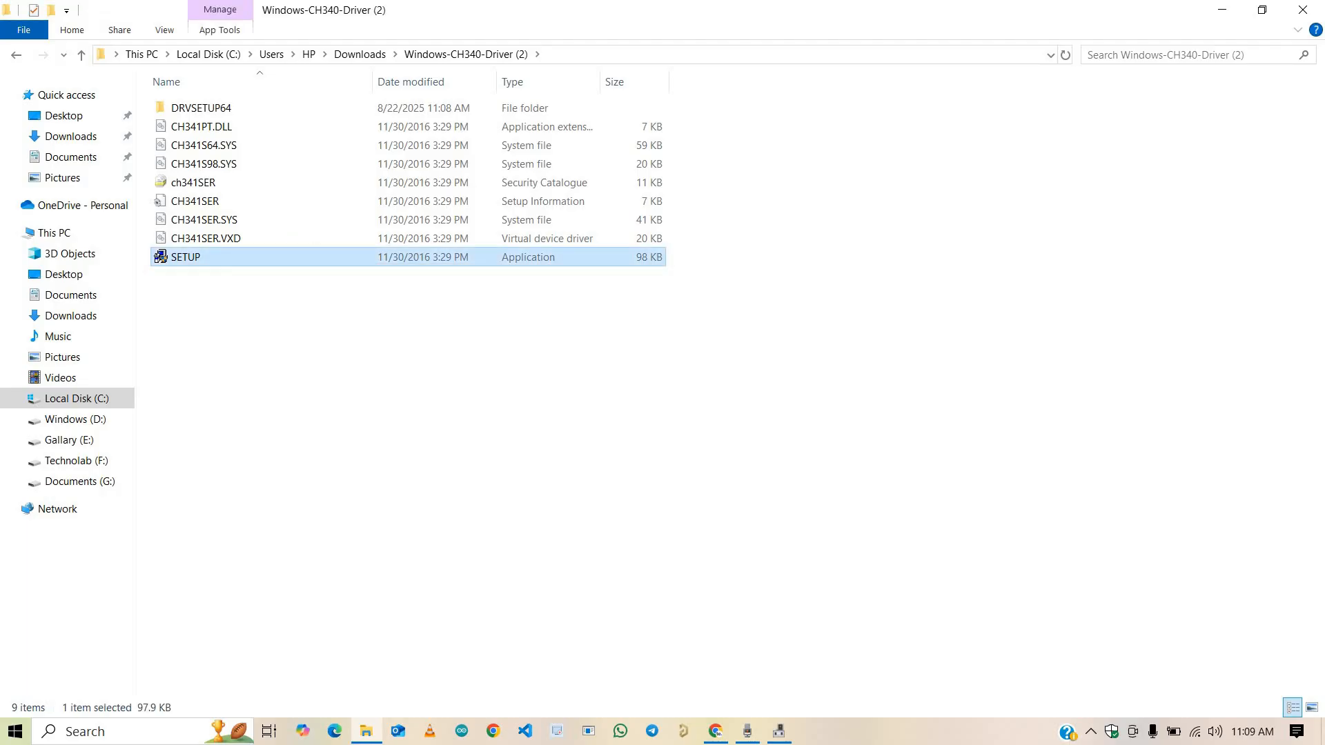
pyautogui.doubleClick(185, 257)
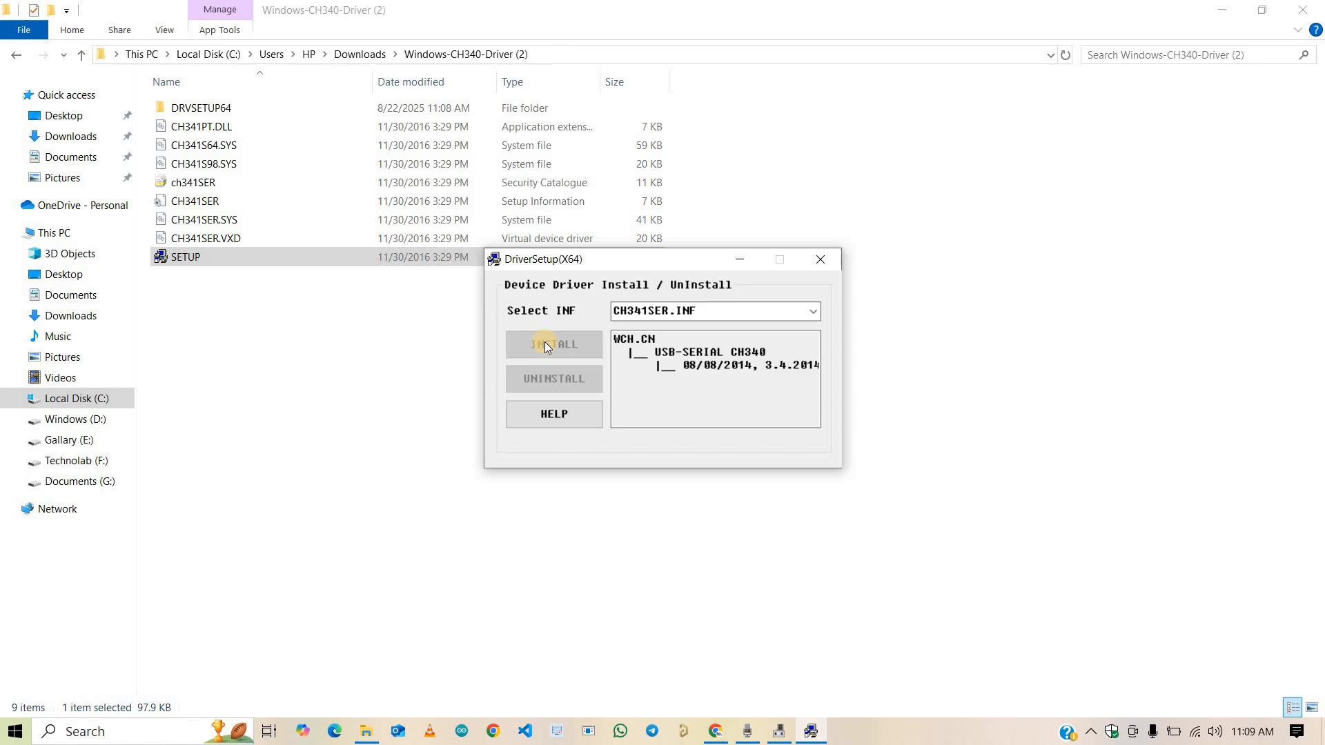
pyautogui.click(553, 345)
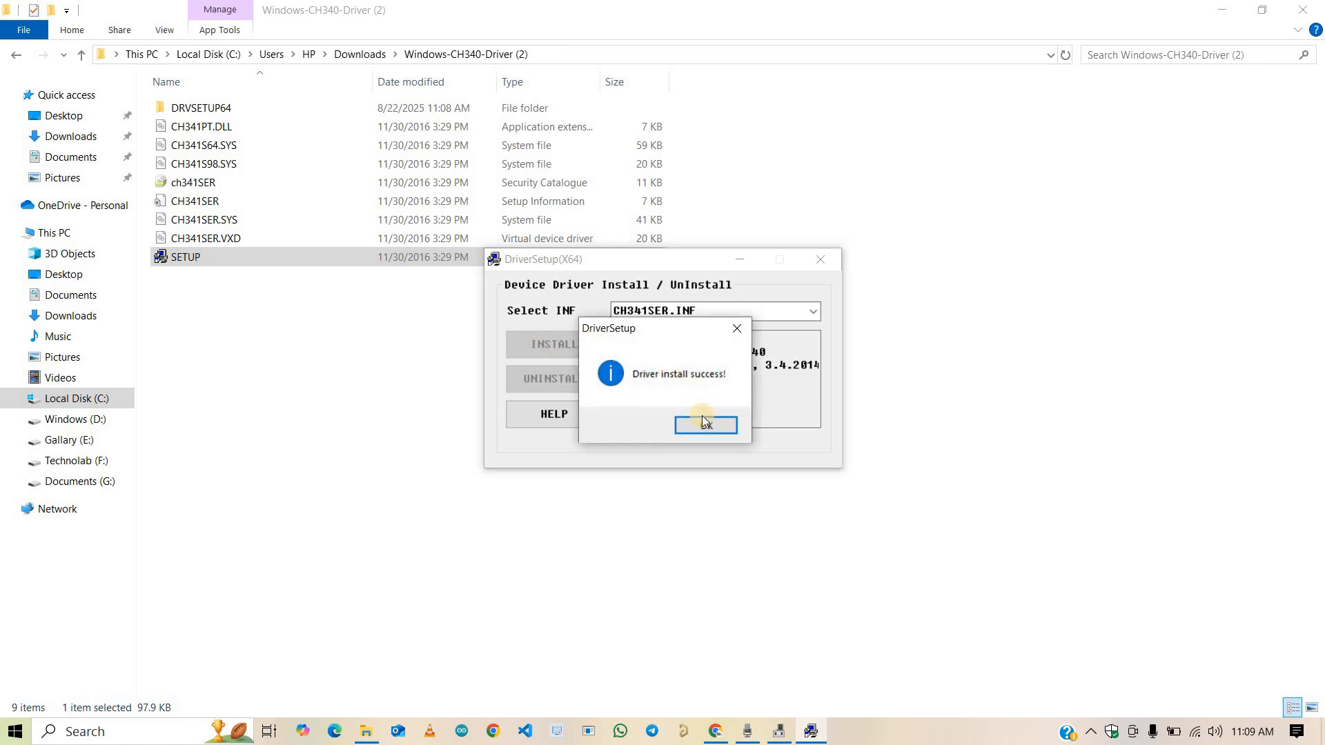
pyautogui.click(705, 424)
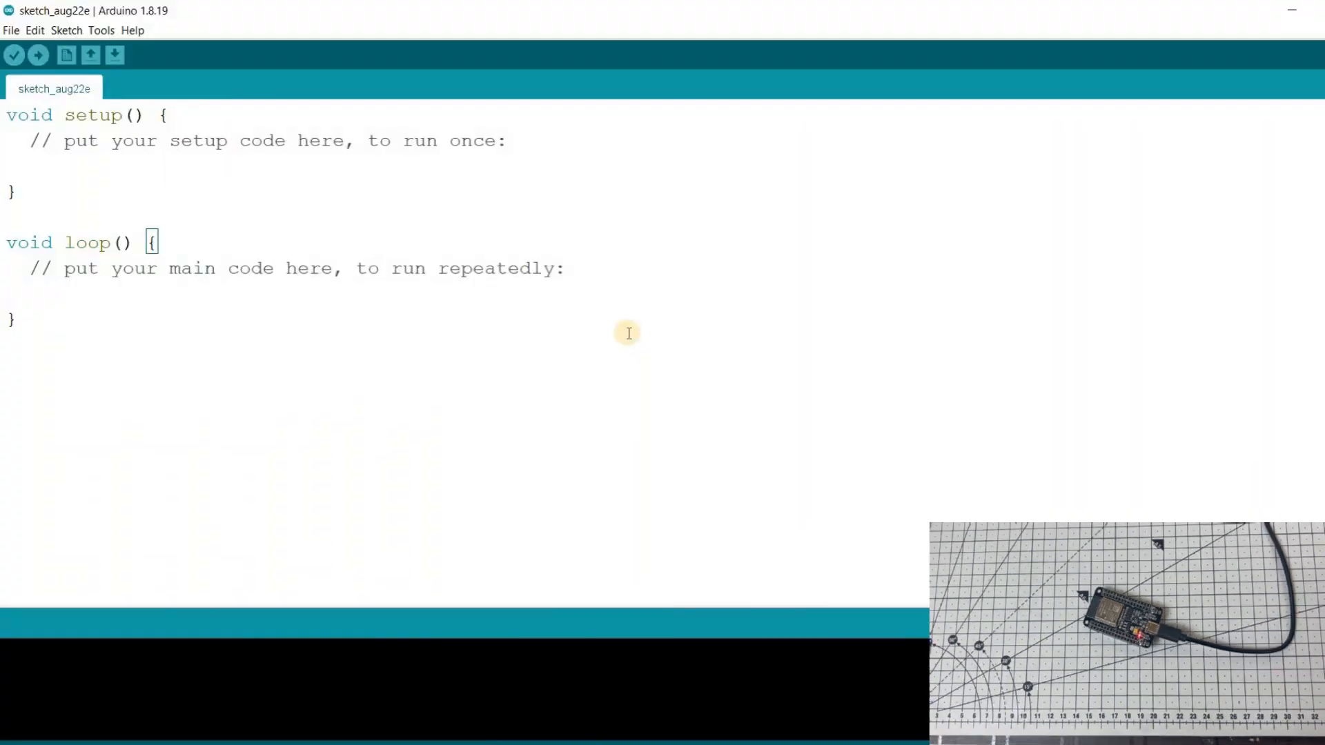
# Load the 01.Basics Blink example and change its LED pin from LED_BUILTIN to 2
pyautogui.click(11, 30)
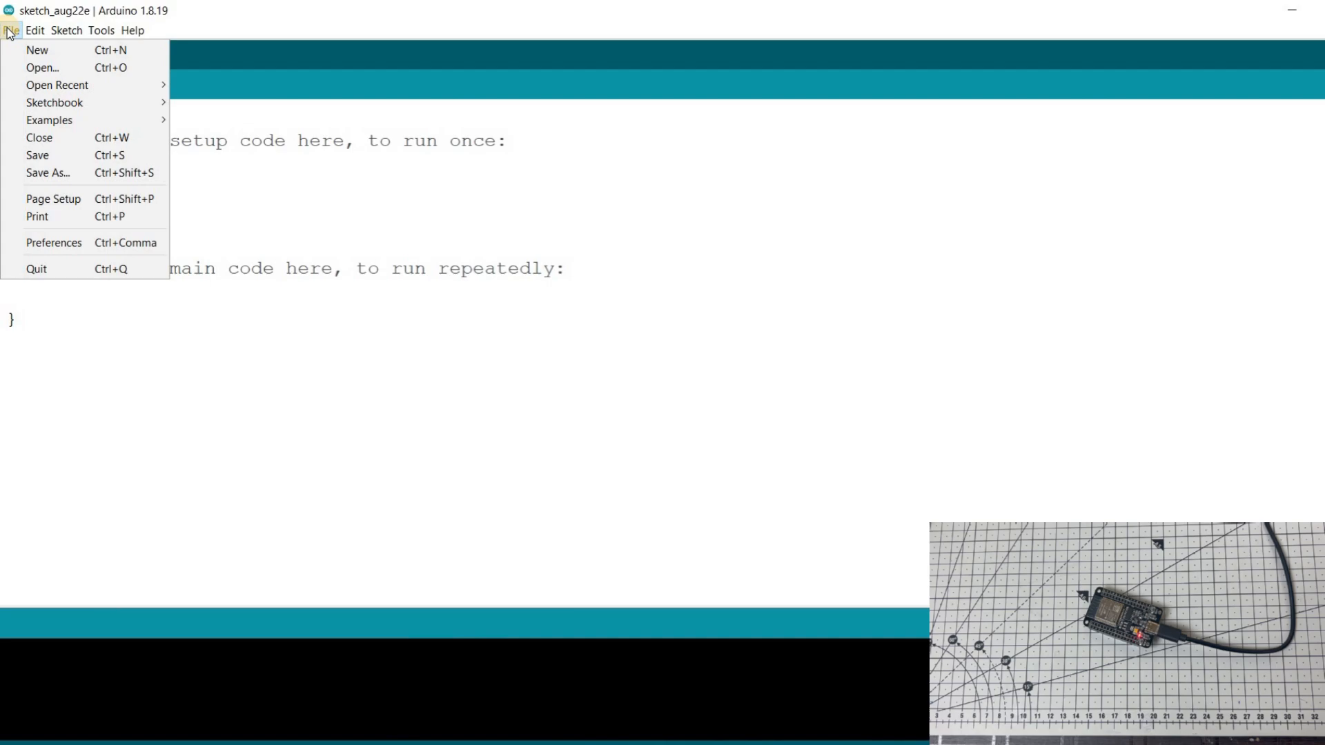
pyautogui.moveTo(39, 137)
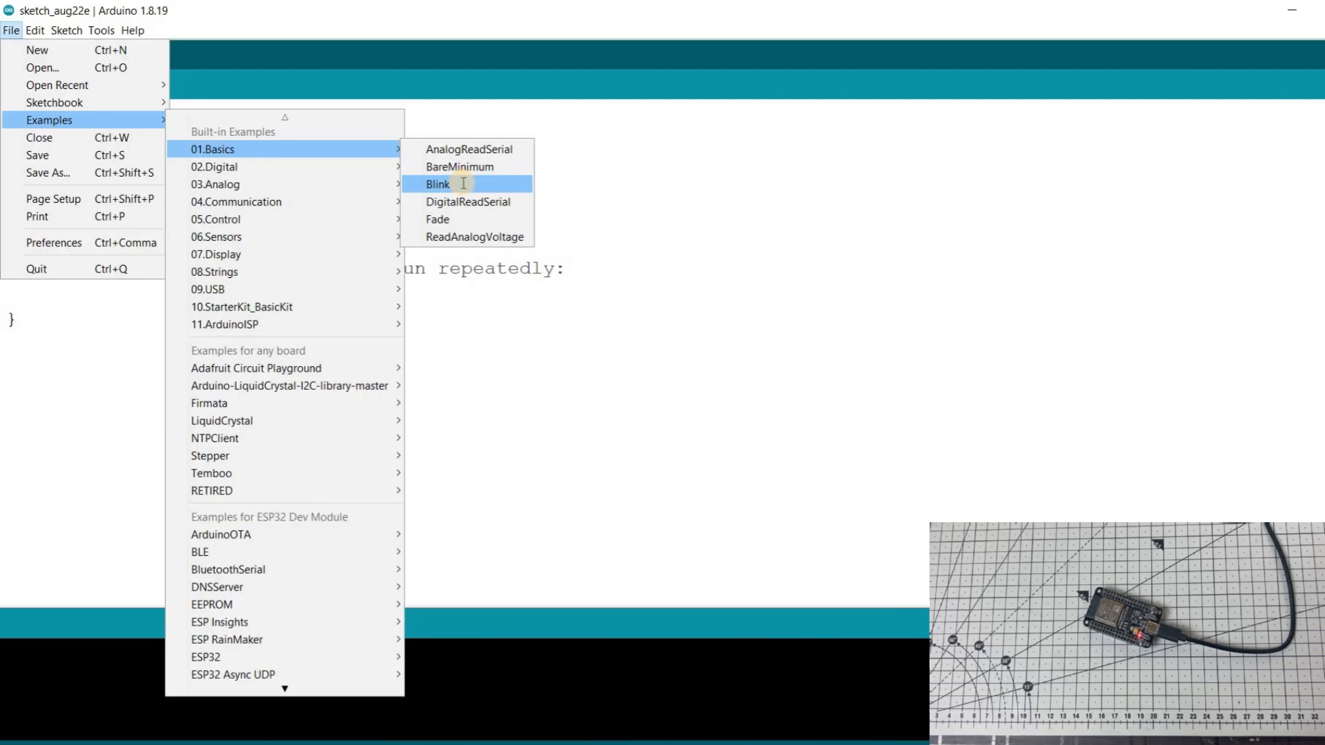
pyautogui.click(437, 184)
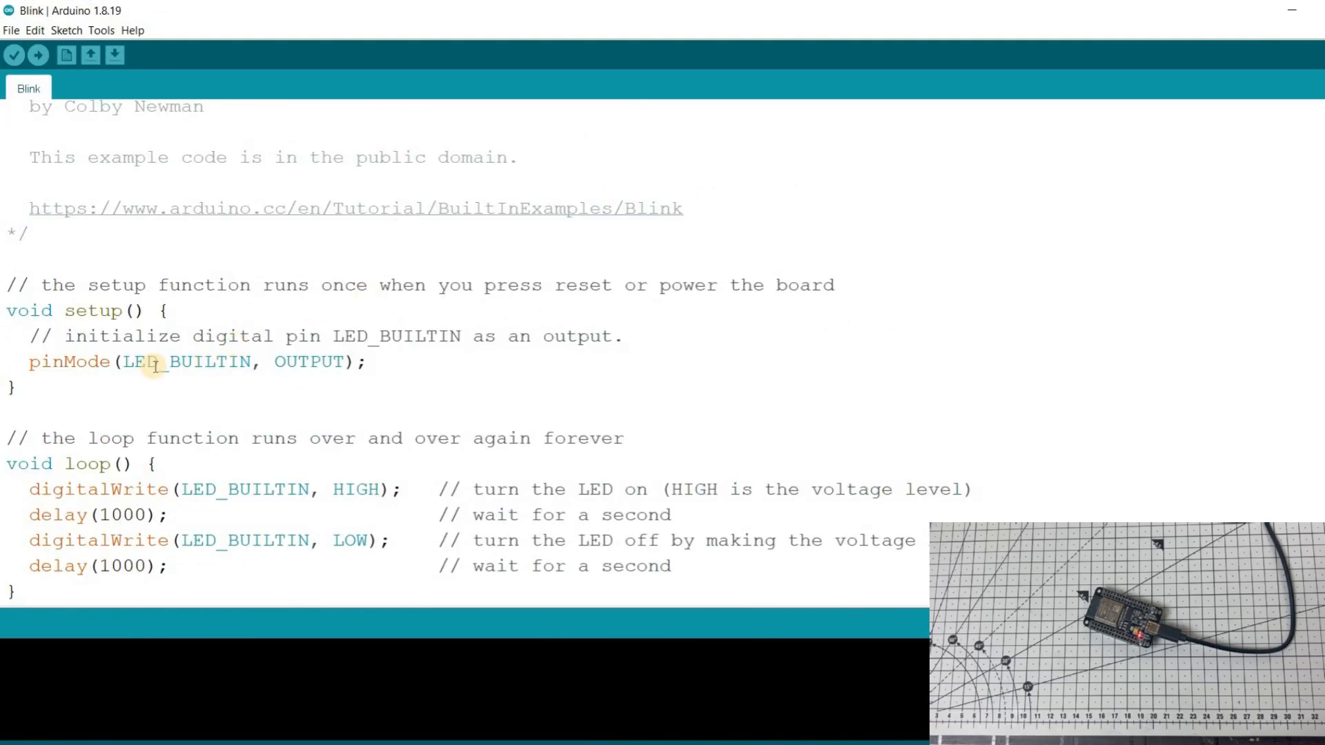
pyautogui.doubleClick(186, 362)
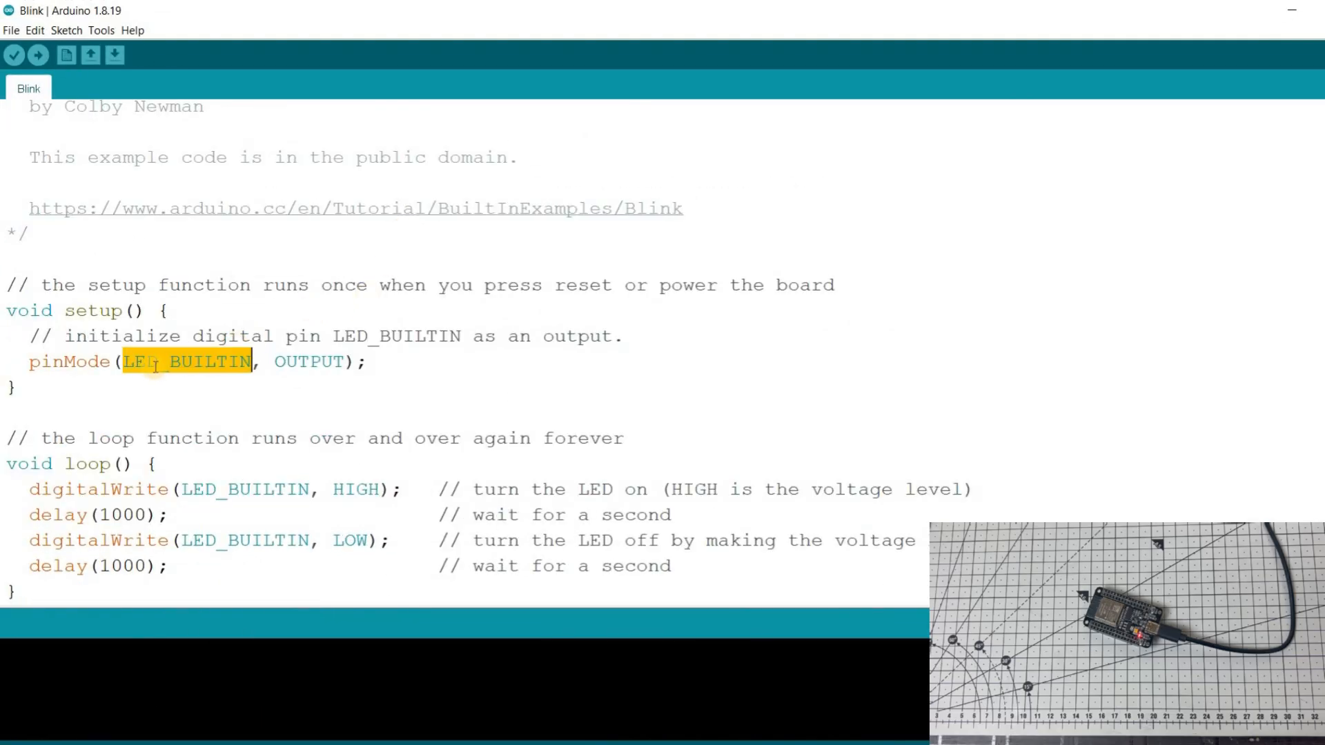
pyautogui.write('2')
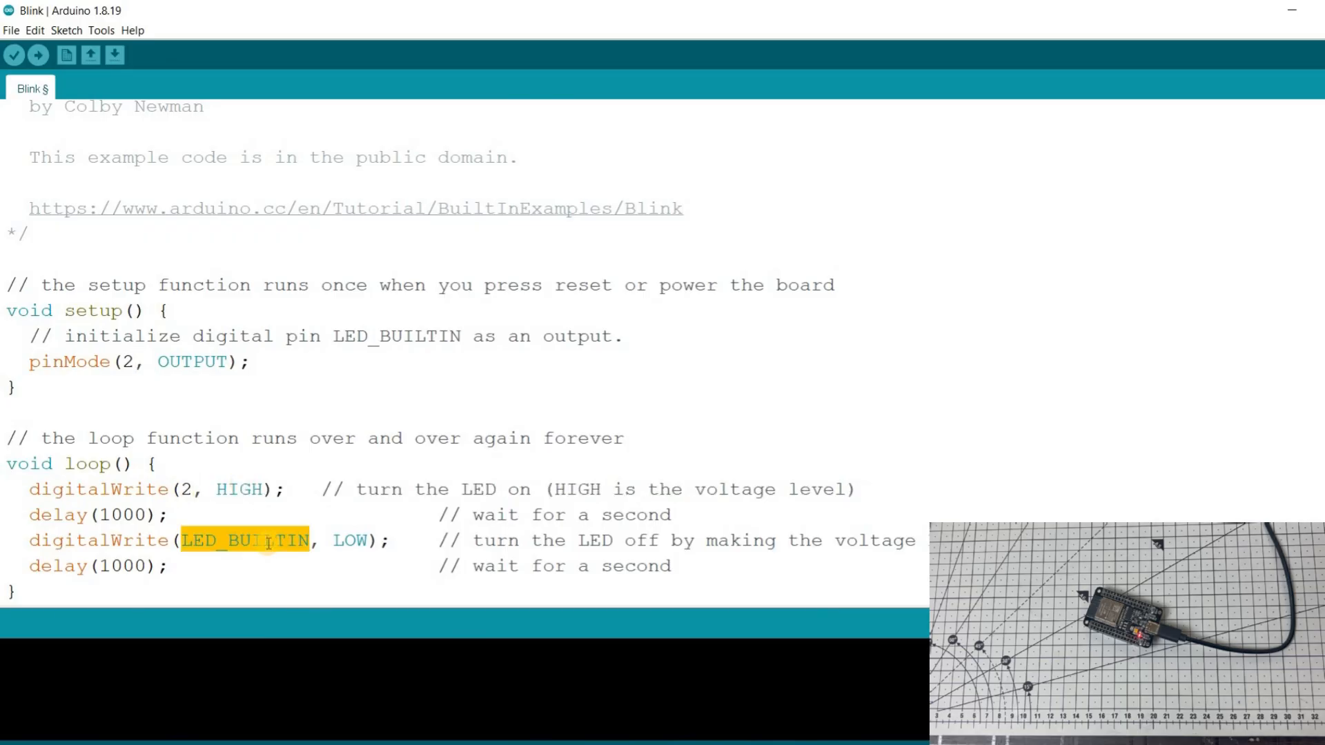
pyautogui.click(101, 30)
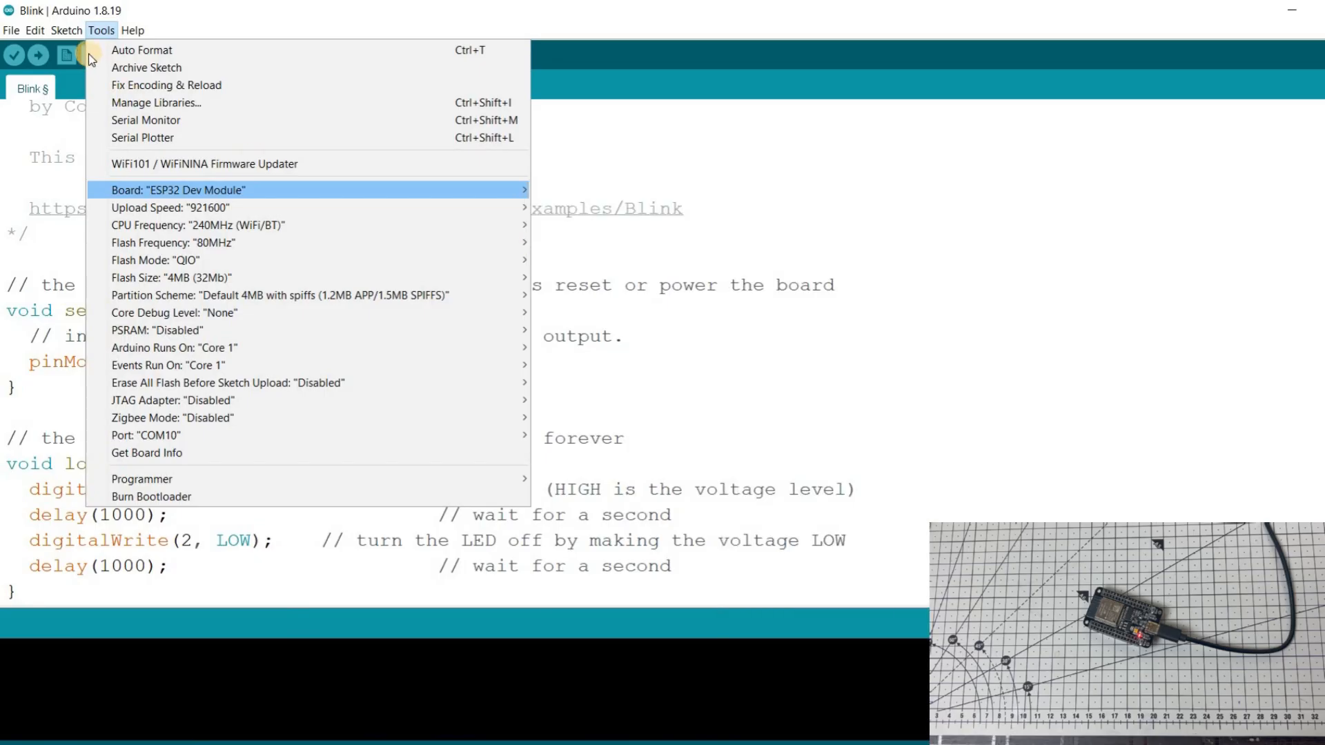
pyautogui.moveTo(241, 435)
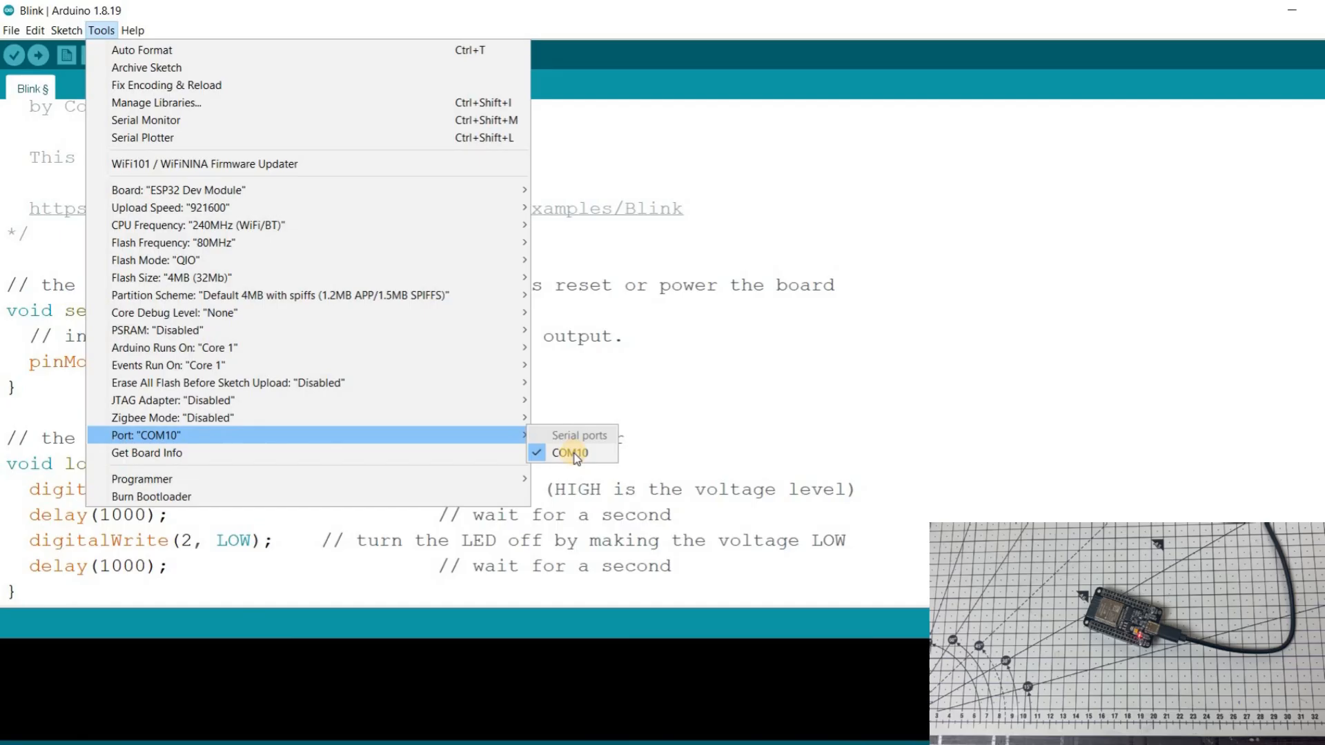
# Select port COM10 for the ESP32 Dev Module and upload the modified Blink sketch
pyautogui.click(568, 451)
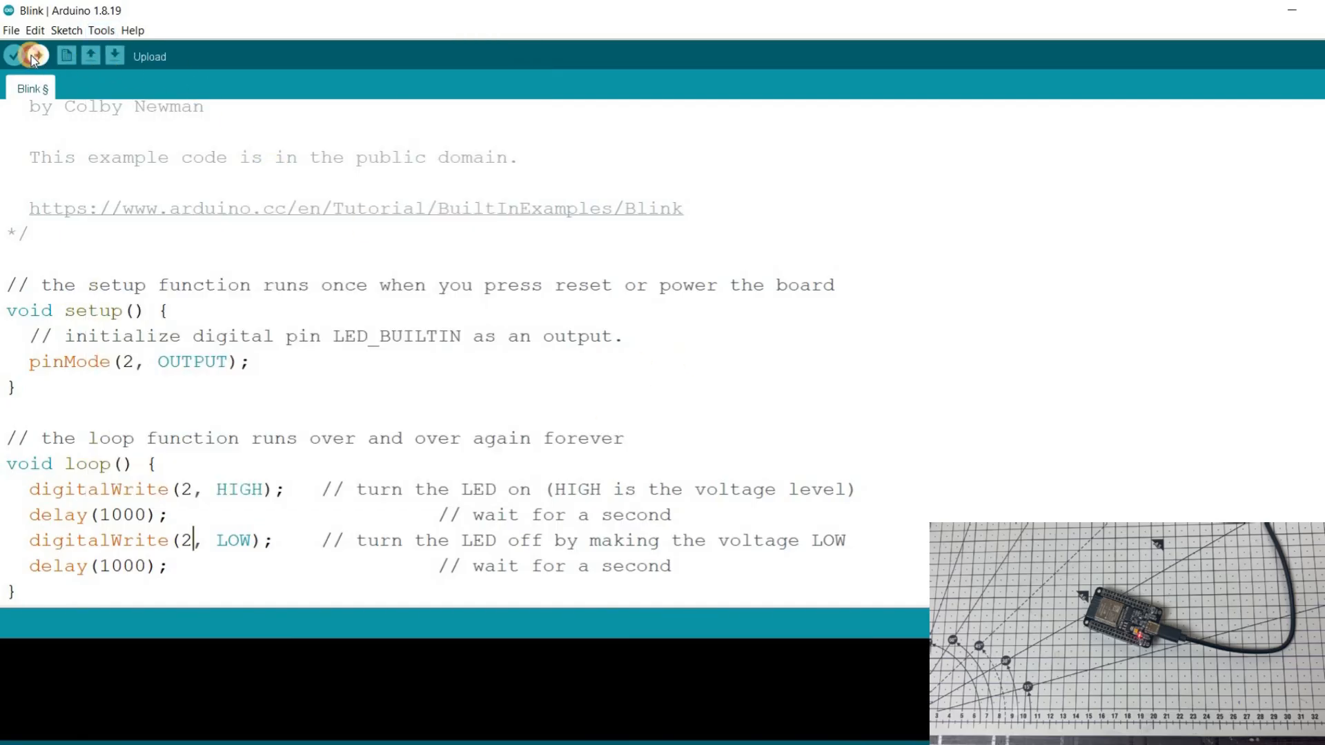
pyautogui.click(34, 56)
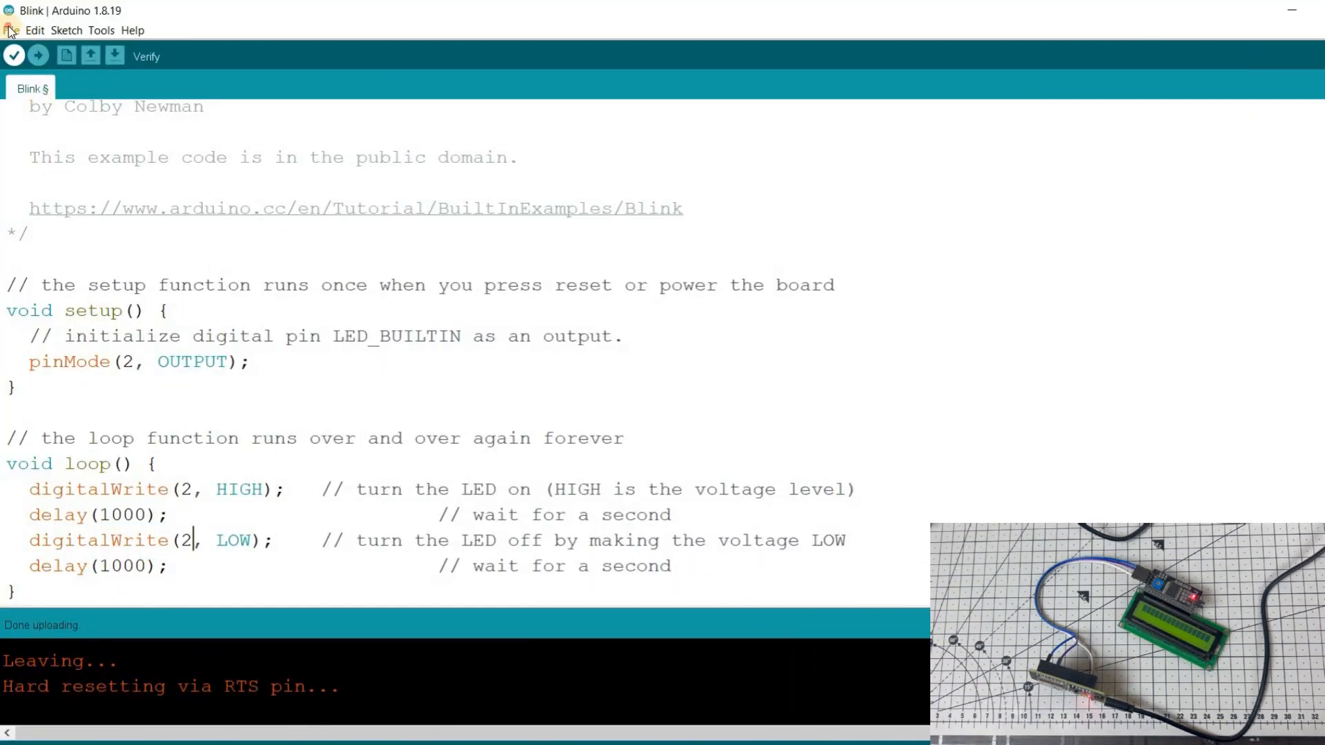
# Once Blink reports Done uploading, browse the example sketch catalogue
pyautogui.click(11, 30)
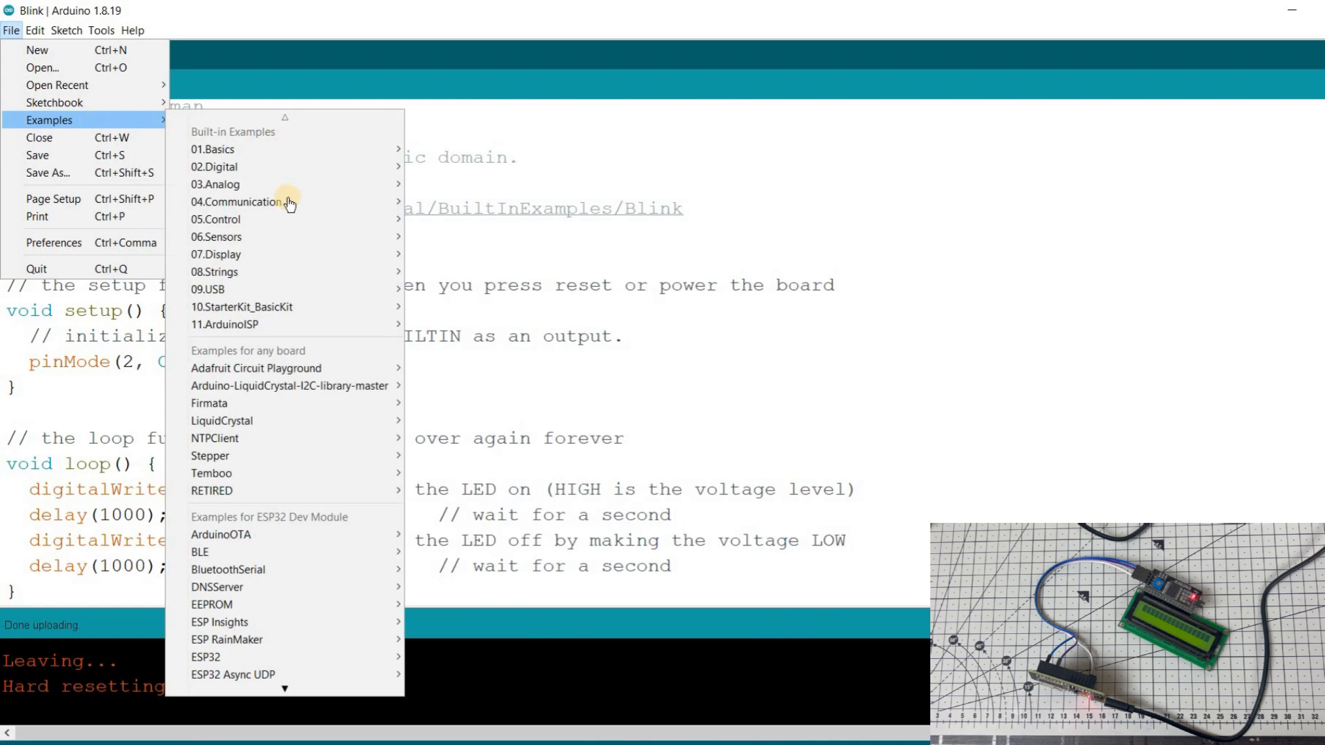
pyautogui.moveTo(291, 387)
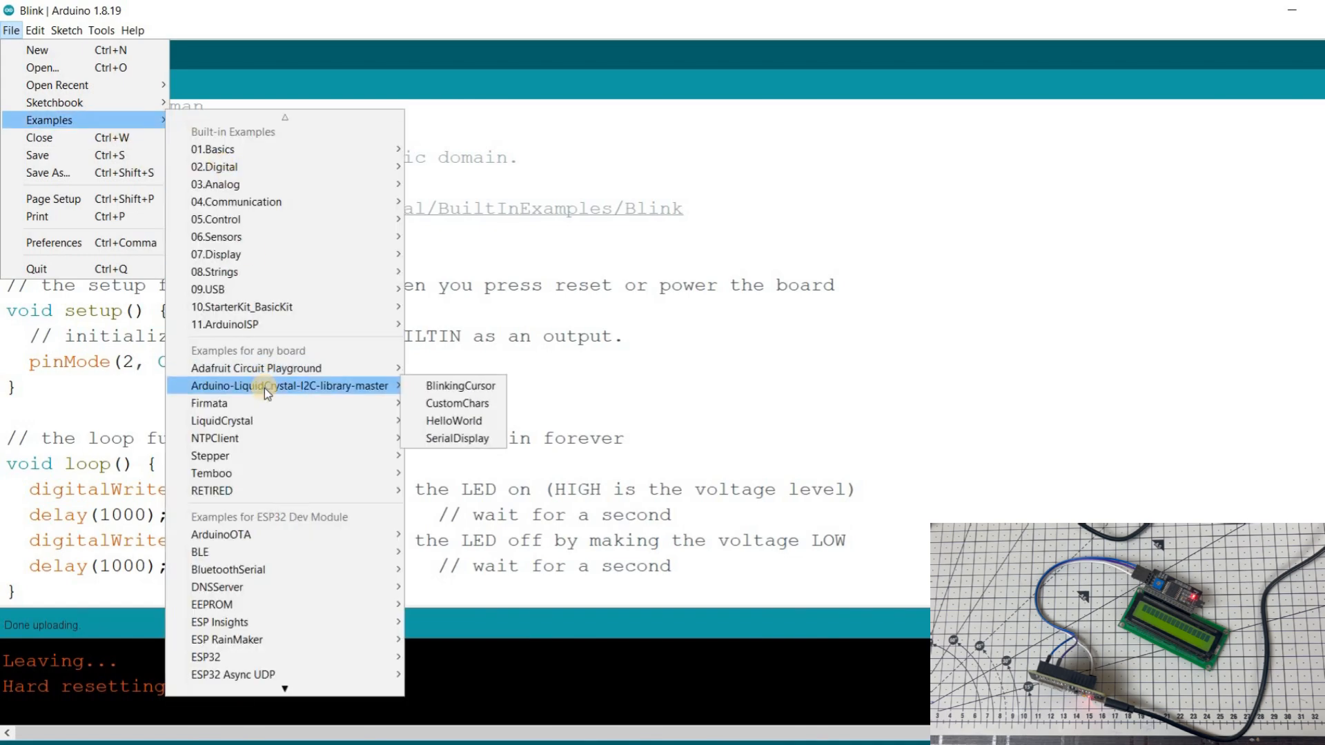
pyautogui.moveTo(452, 421)
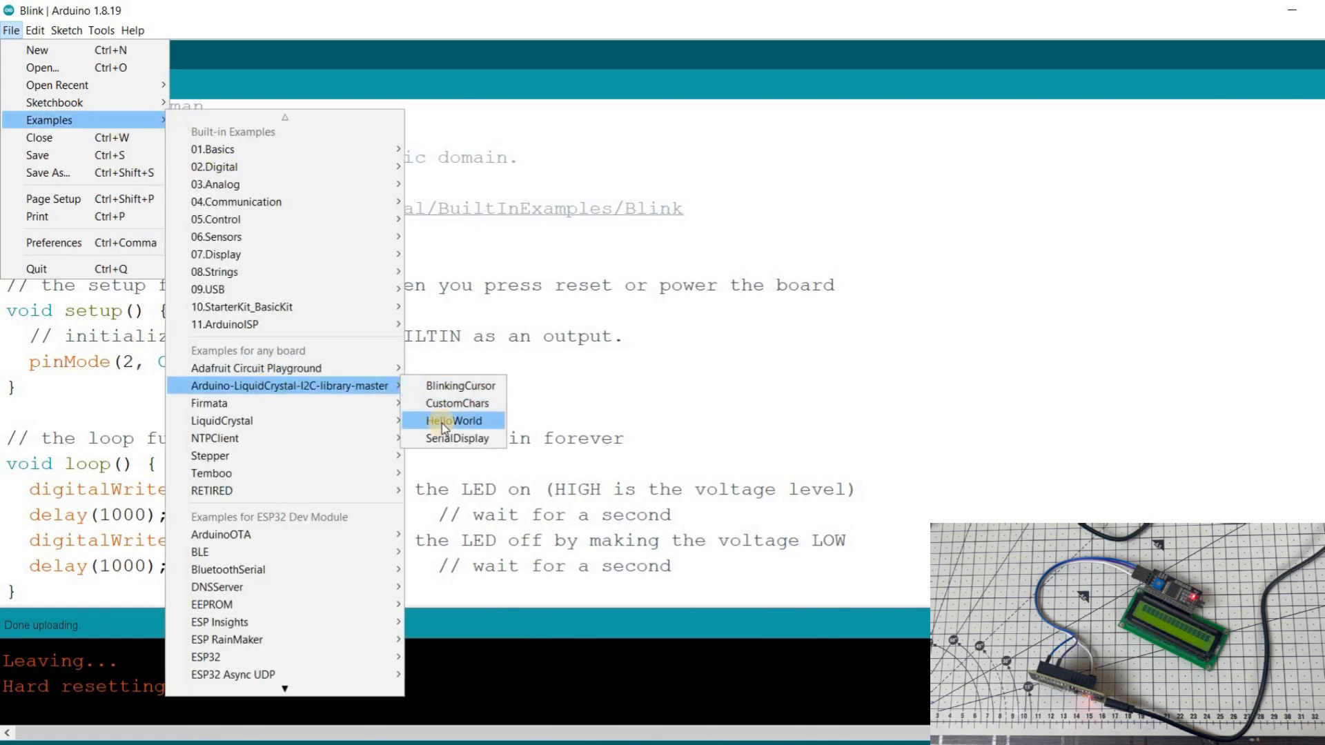
# Open the LiquidCrystal I2C library's HelloWorld example for the 16x2 LCD
pyautogui.click(452, 420)
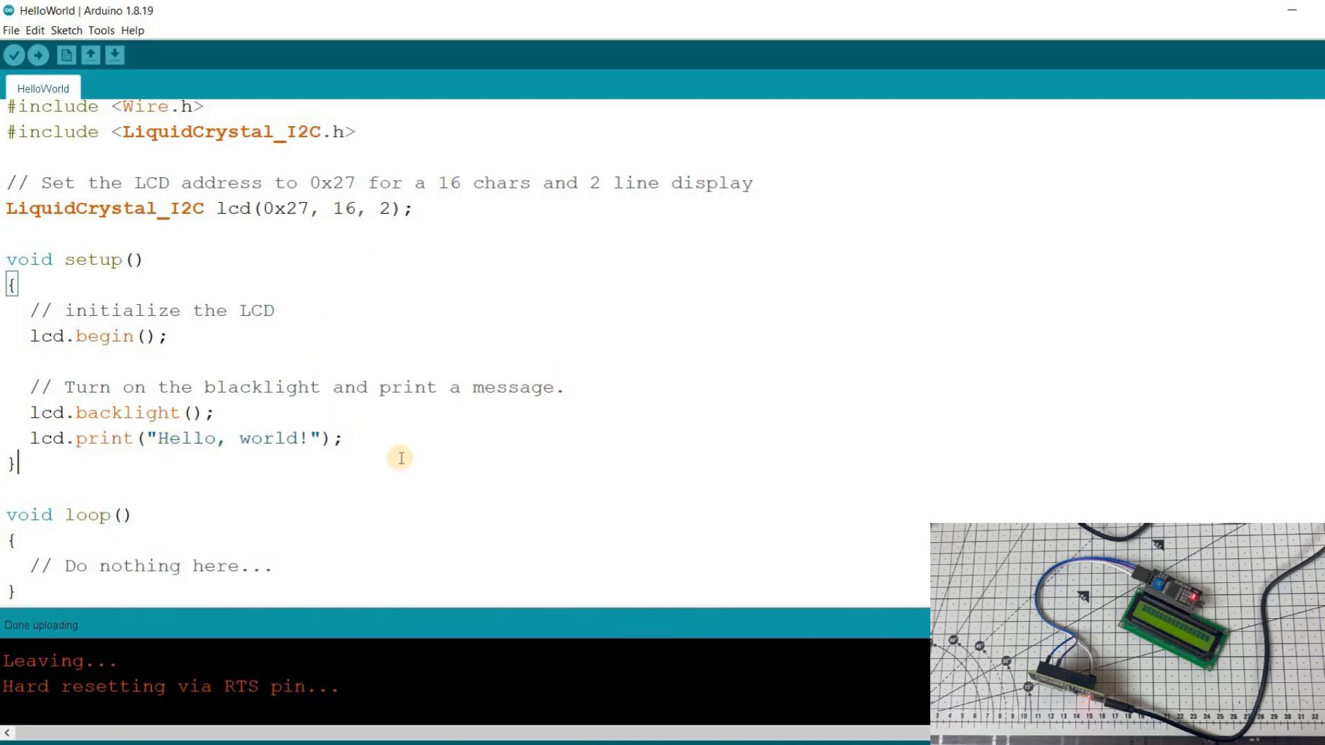
# Upload the HelloWorld LCD sketch, then open the esp32_test_bluetooth sketch
pyautogui.click(37, 53)
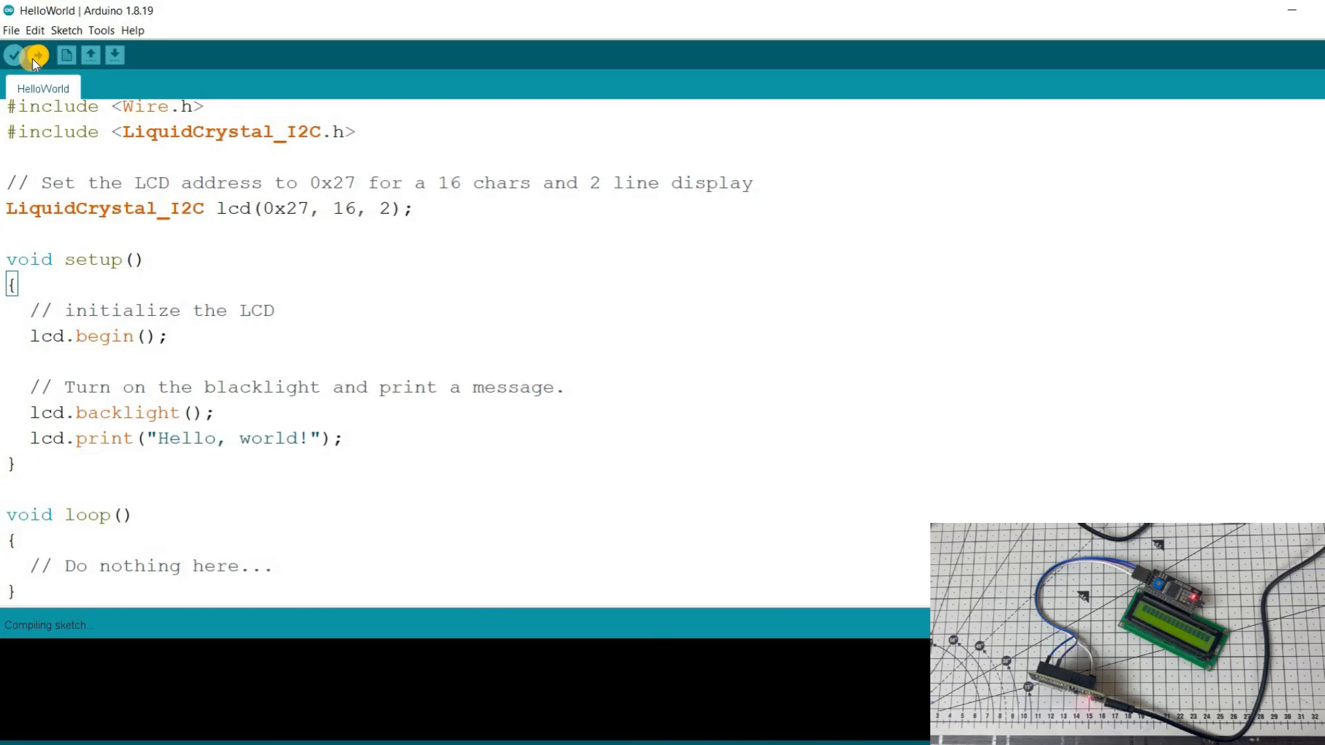
pyautogui.click(35, 55)
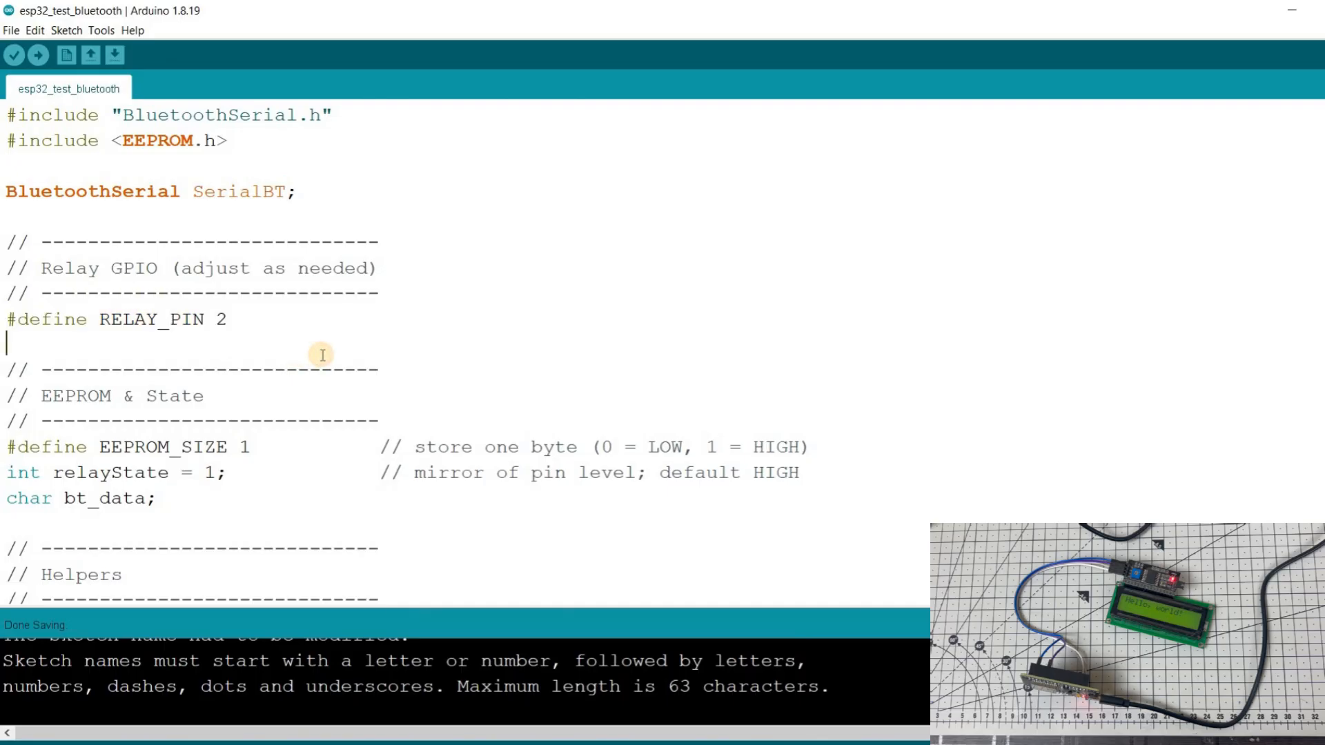
pyautogui.scroll(-3)
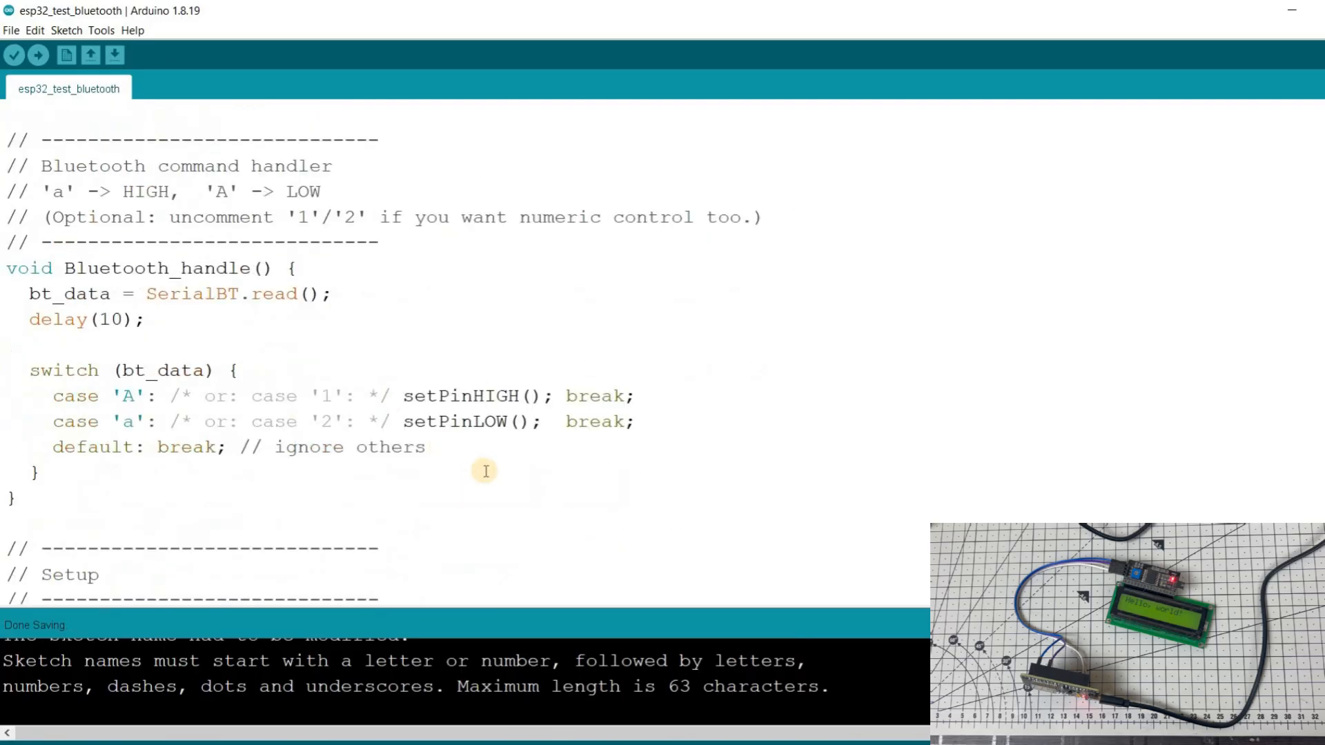
pyautogui.doubleClick(131, 420)
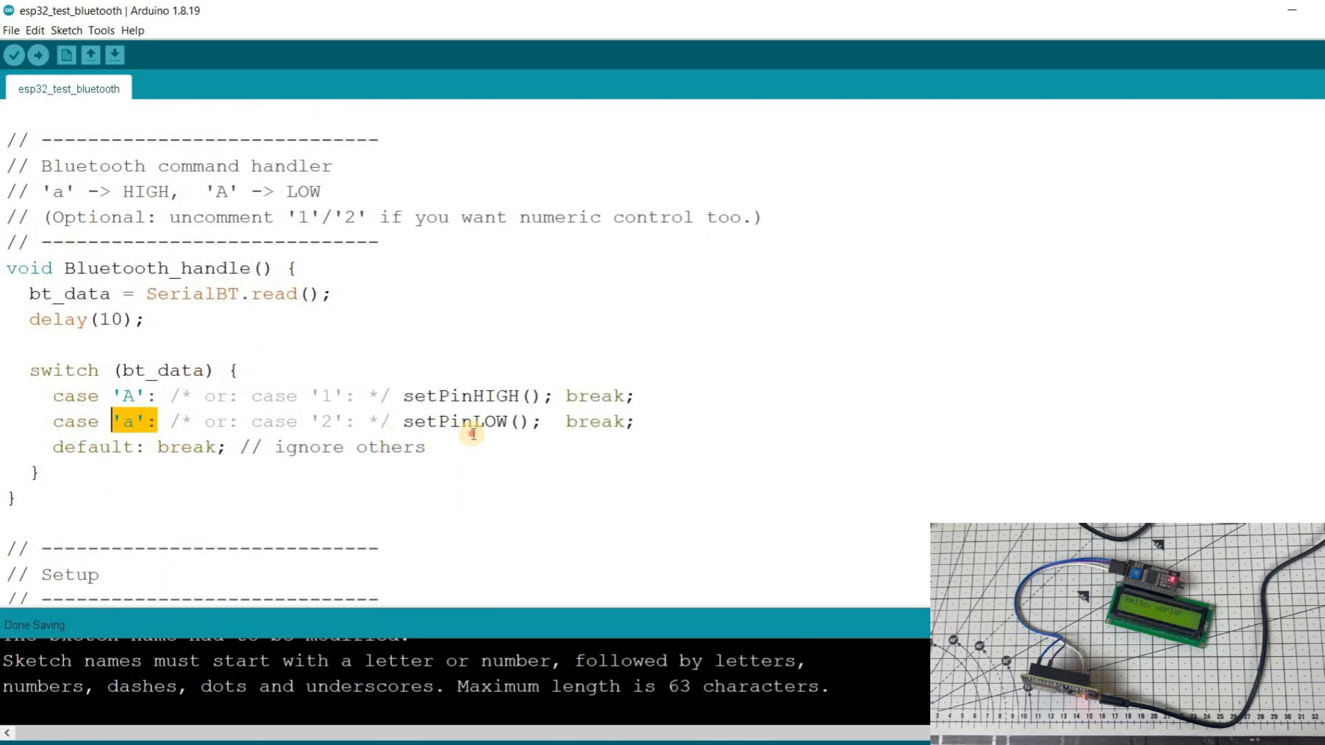
pyautogui.click(426, 448)
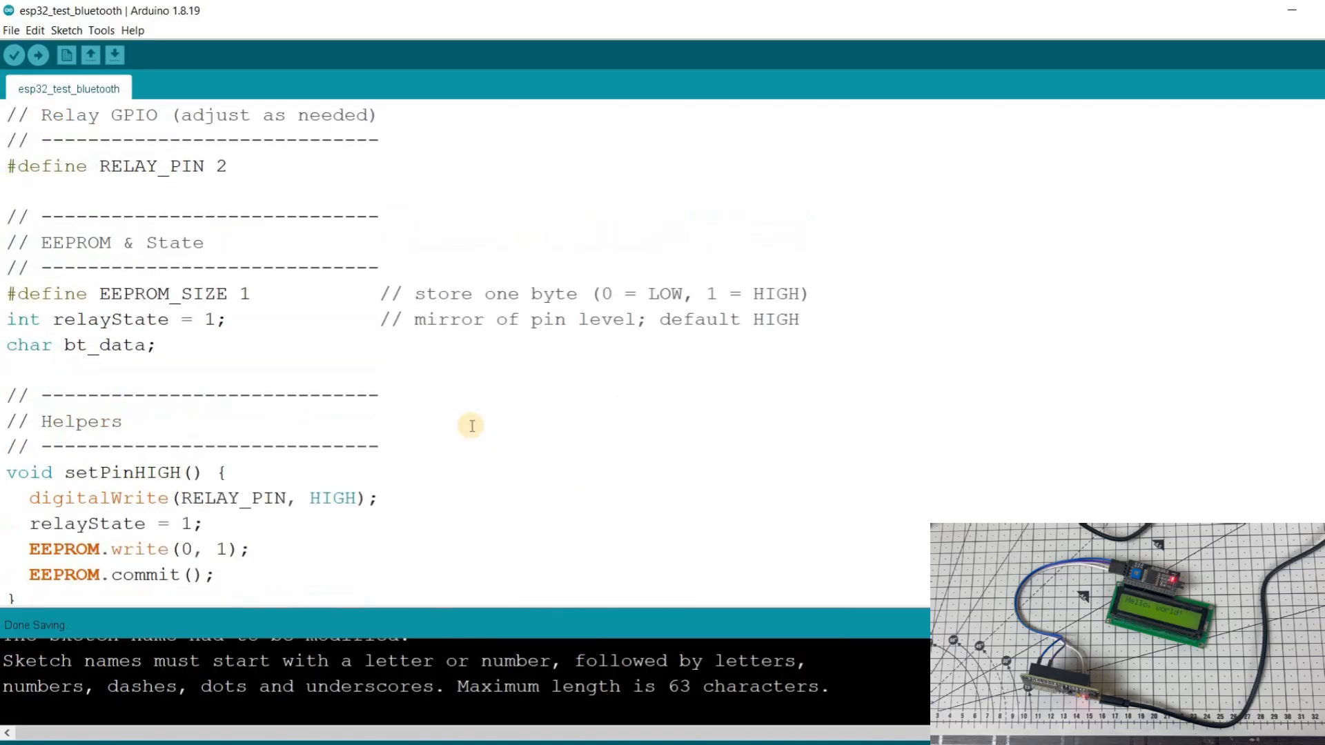
pyautogui.scroll(-3)
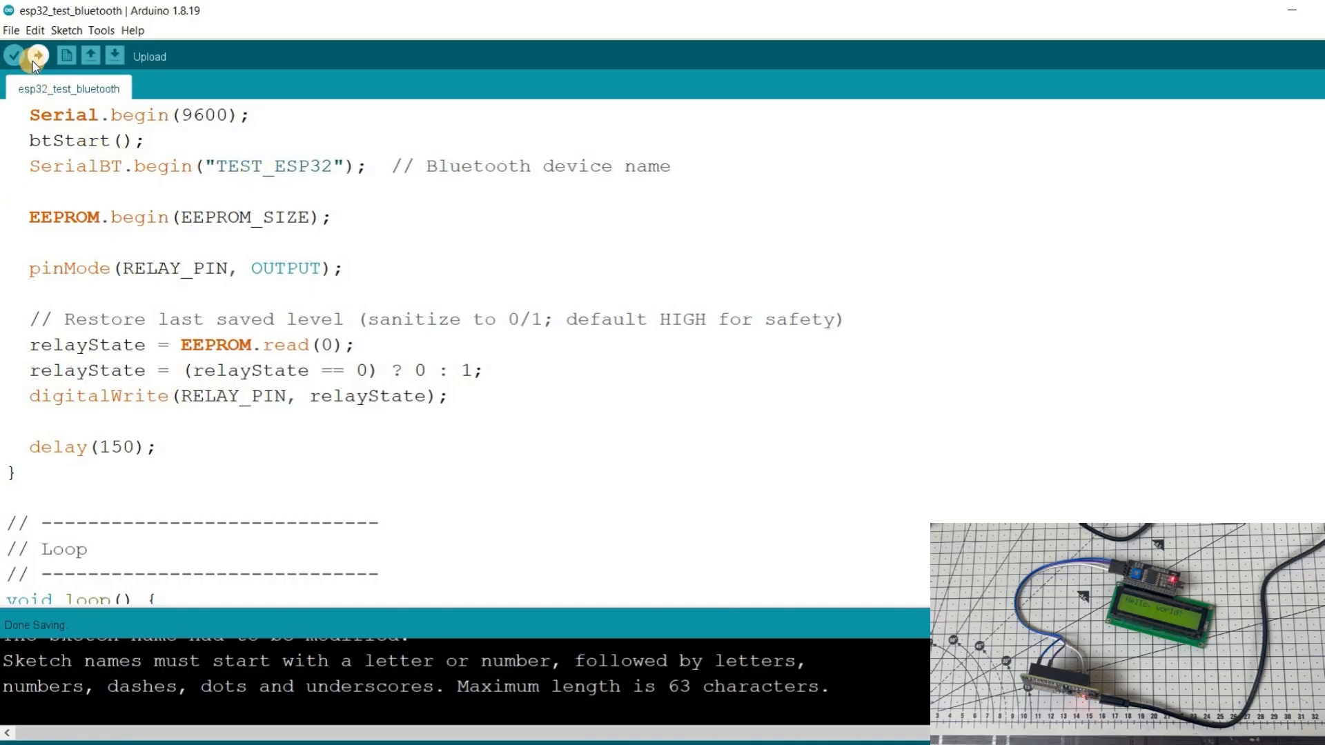
# Upload the esp32_test_bluetooth sketch to the ESP32 until uploading is done
pyautogui.click(37, 56)
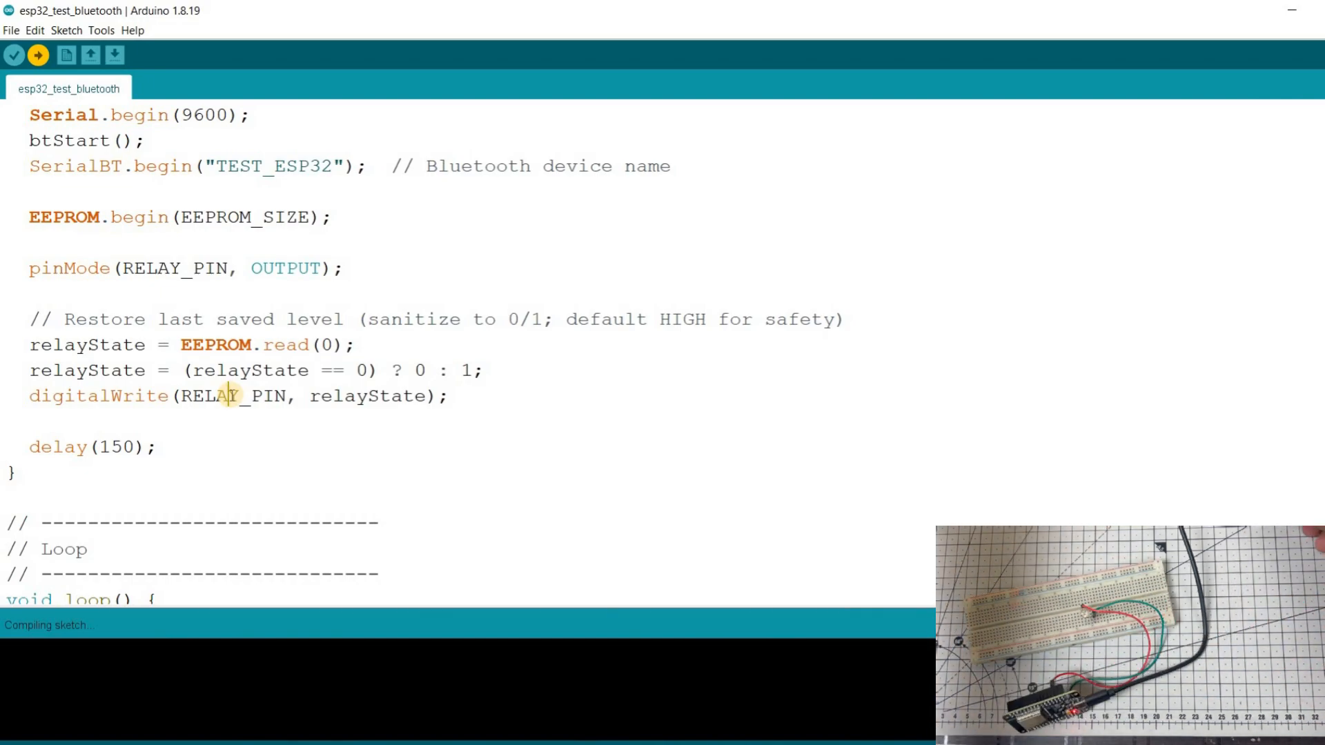
pyautogui.click(38, 55)
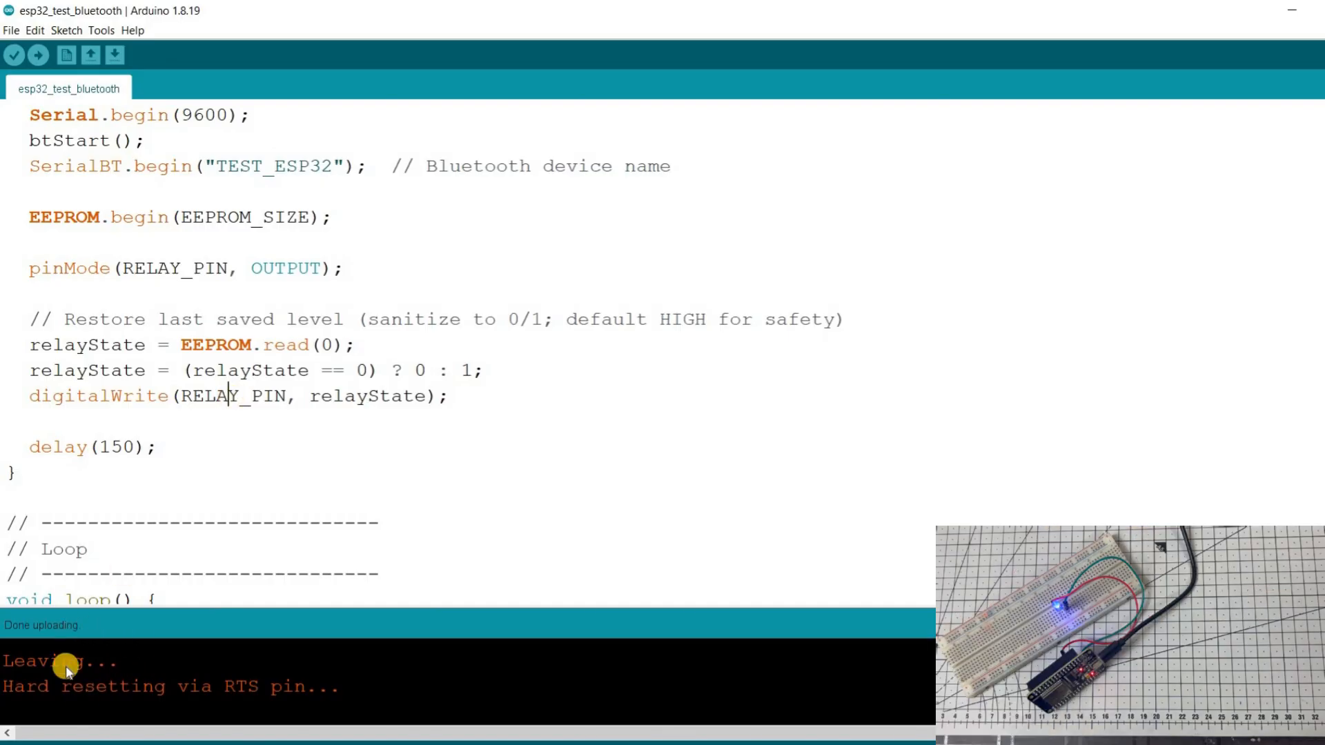
pyautogui.moveTo(142, 658)
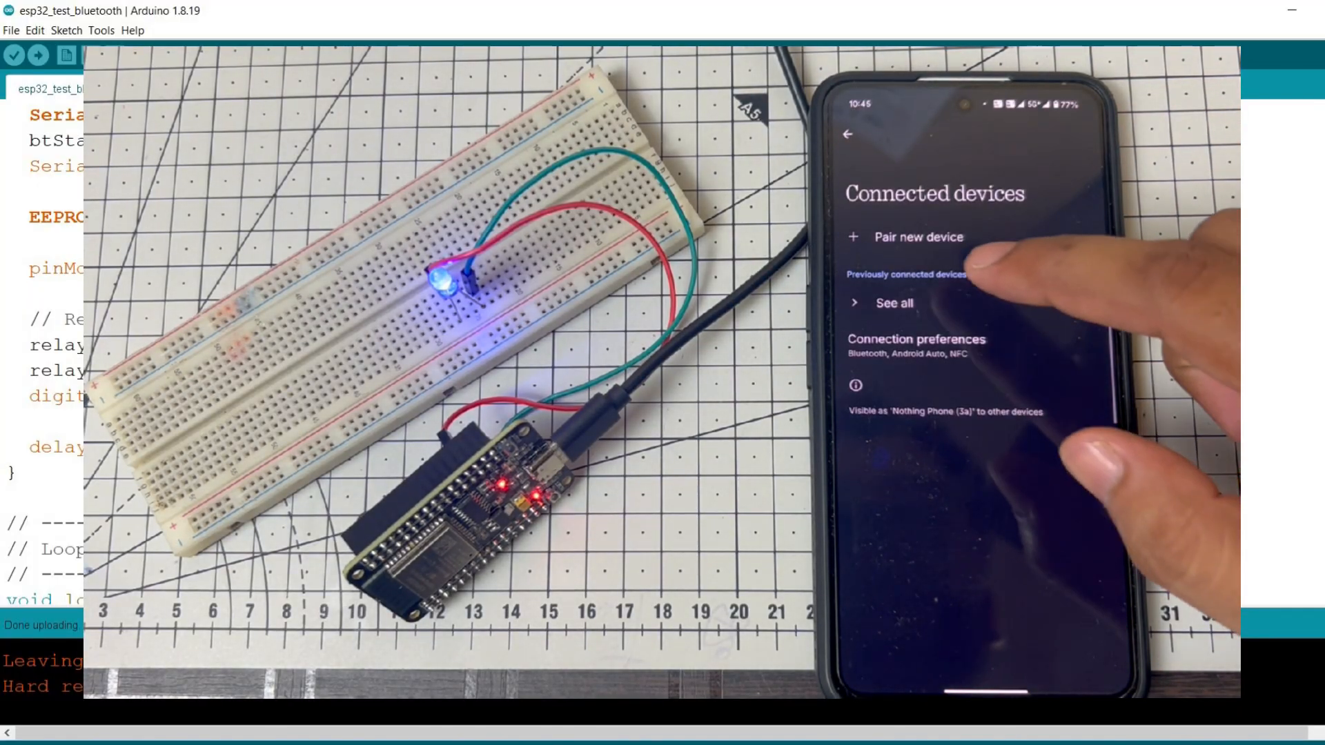
# Pair the phone with TEST_ESP32 from Available devices in Bluetooth settings
pyautogui.click(918, 236)
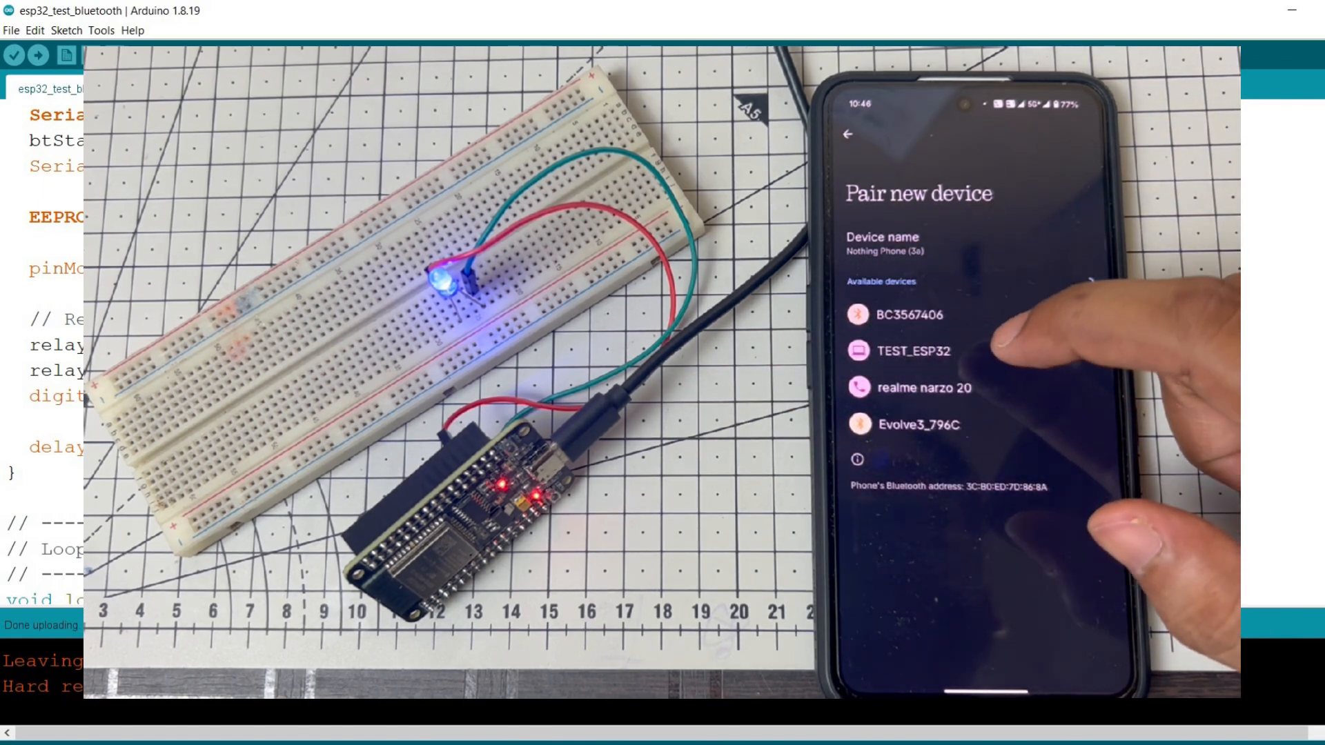
pyautogui.click(912, 350)
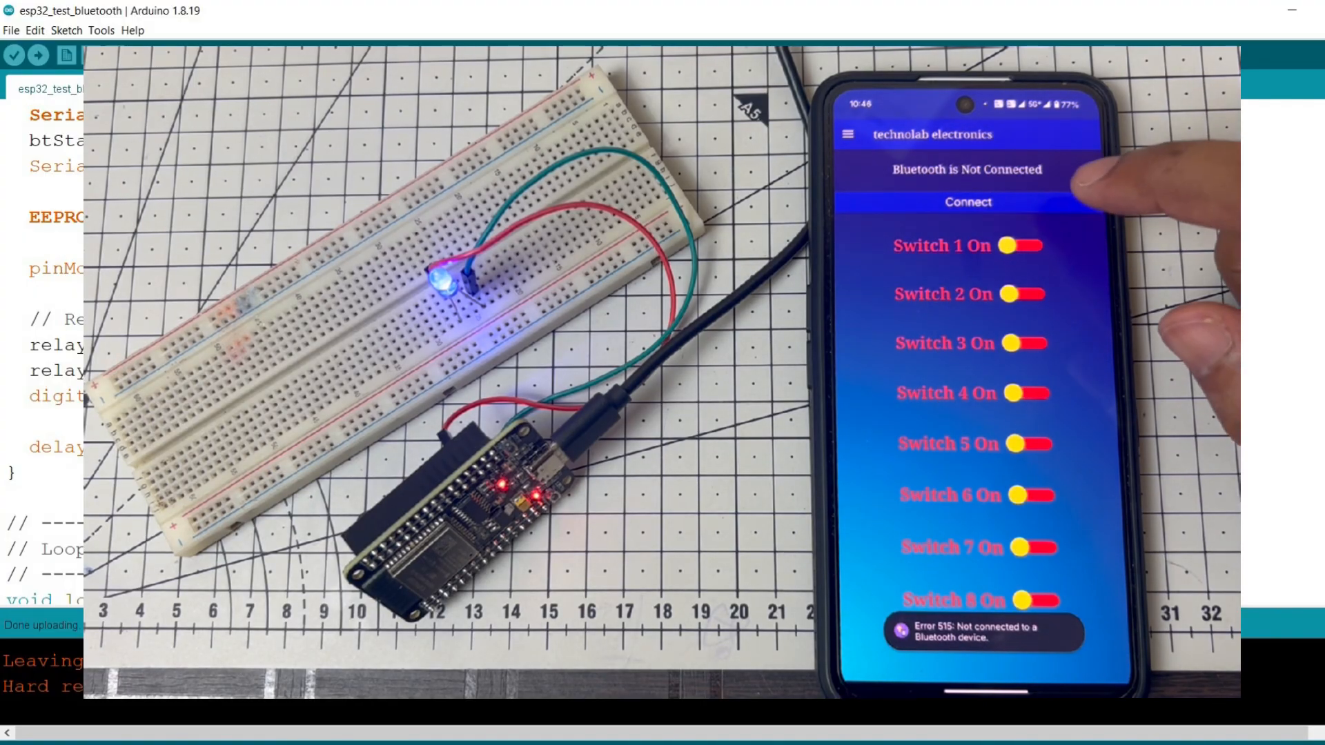
# Connect the TEHA app to TEST_ESP32 and toggle the LED off and on twice with Switch 1
pyautogui.click(967, 203)
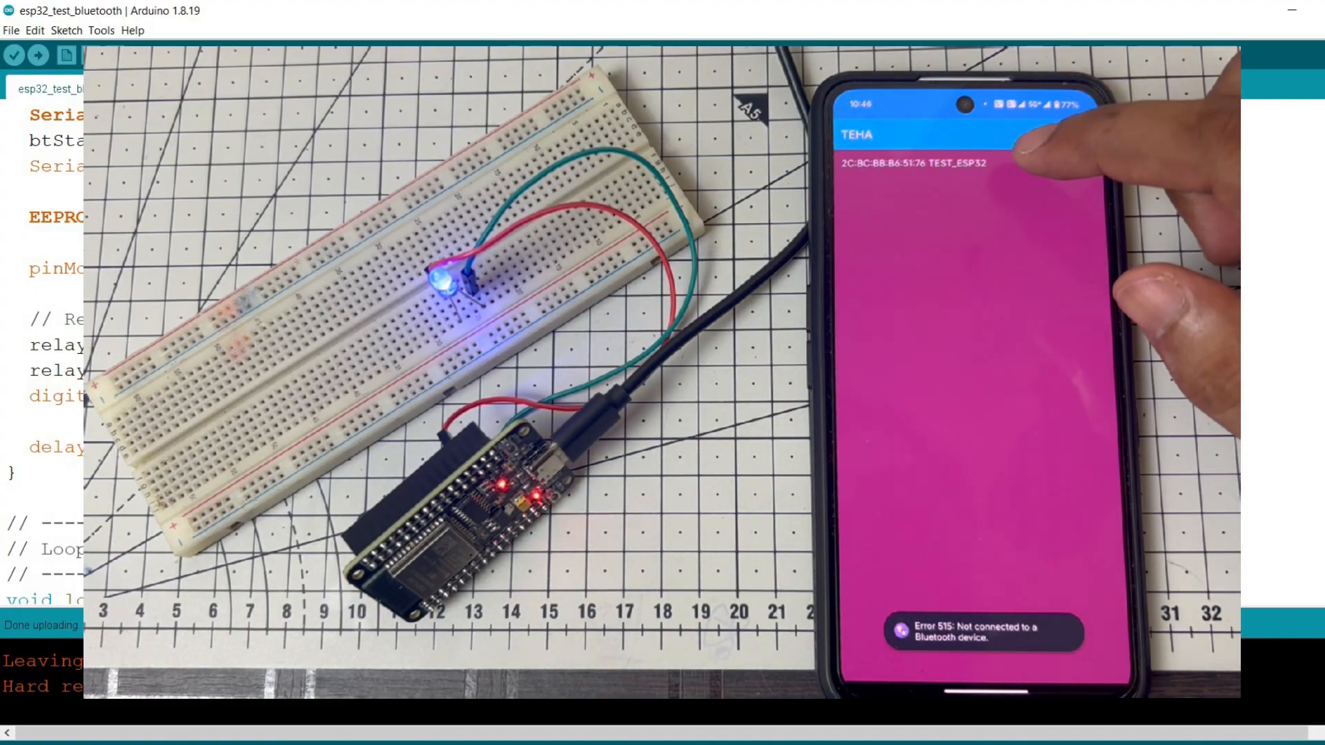
pyautogui.click(917, 163)
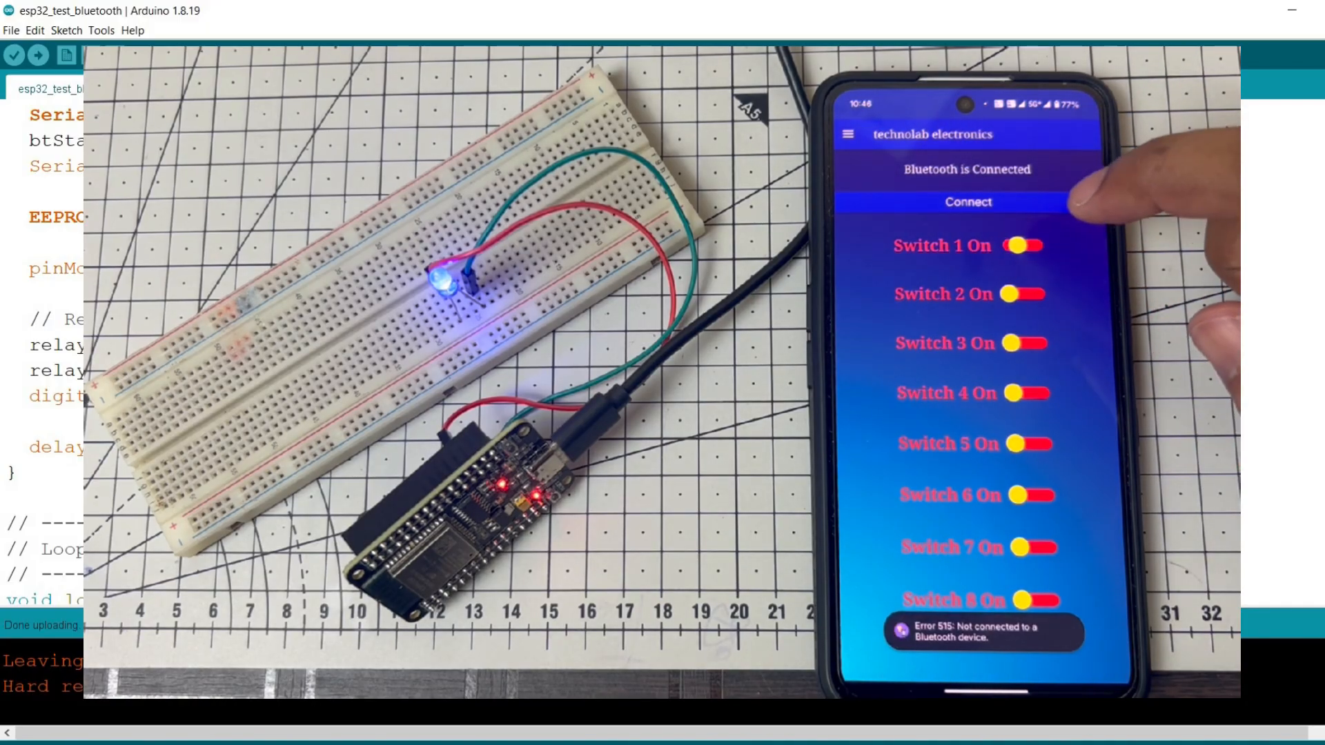
pyautogui.click(1019, 245)
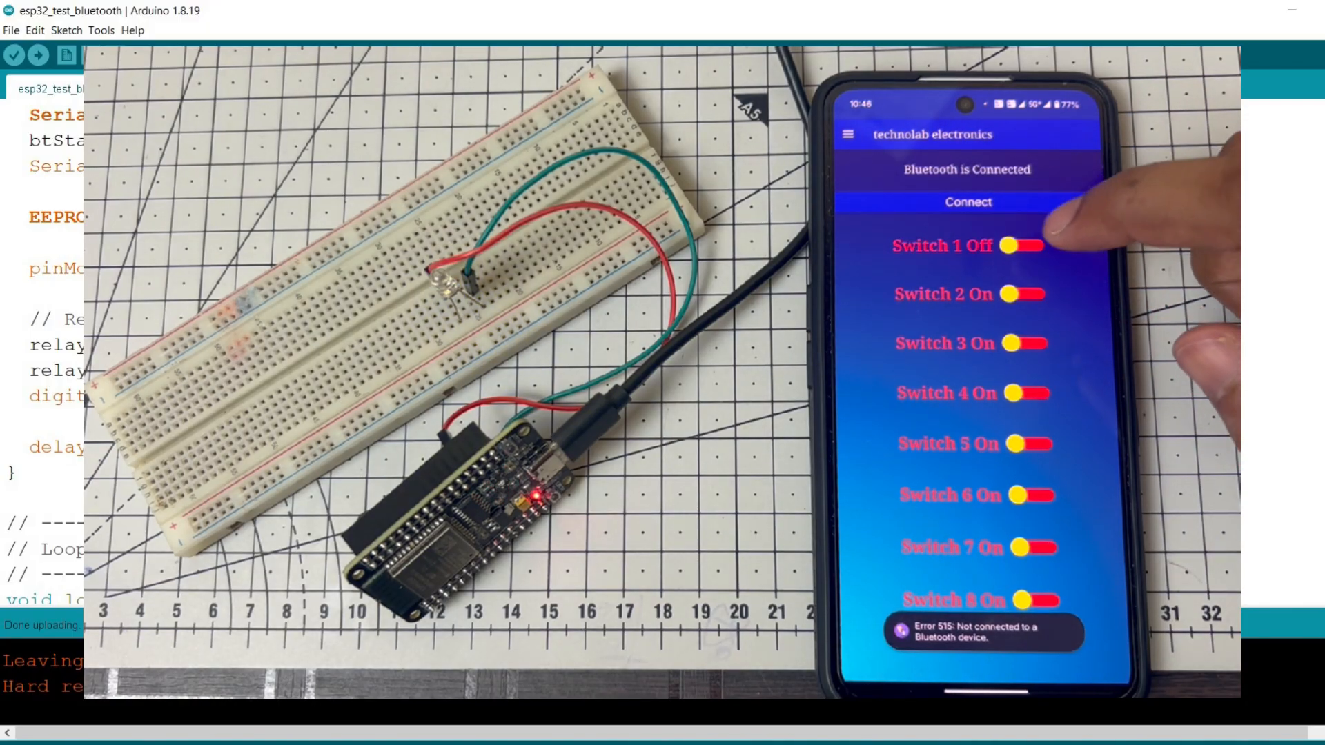
pyautogui.click(1018, 245)
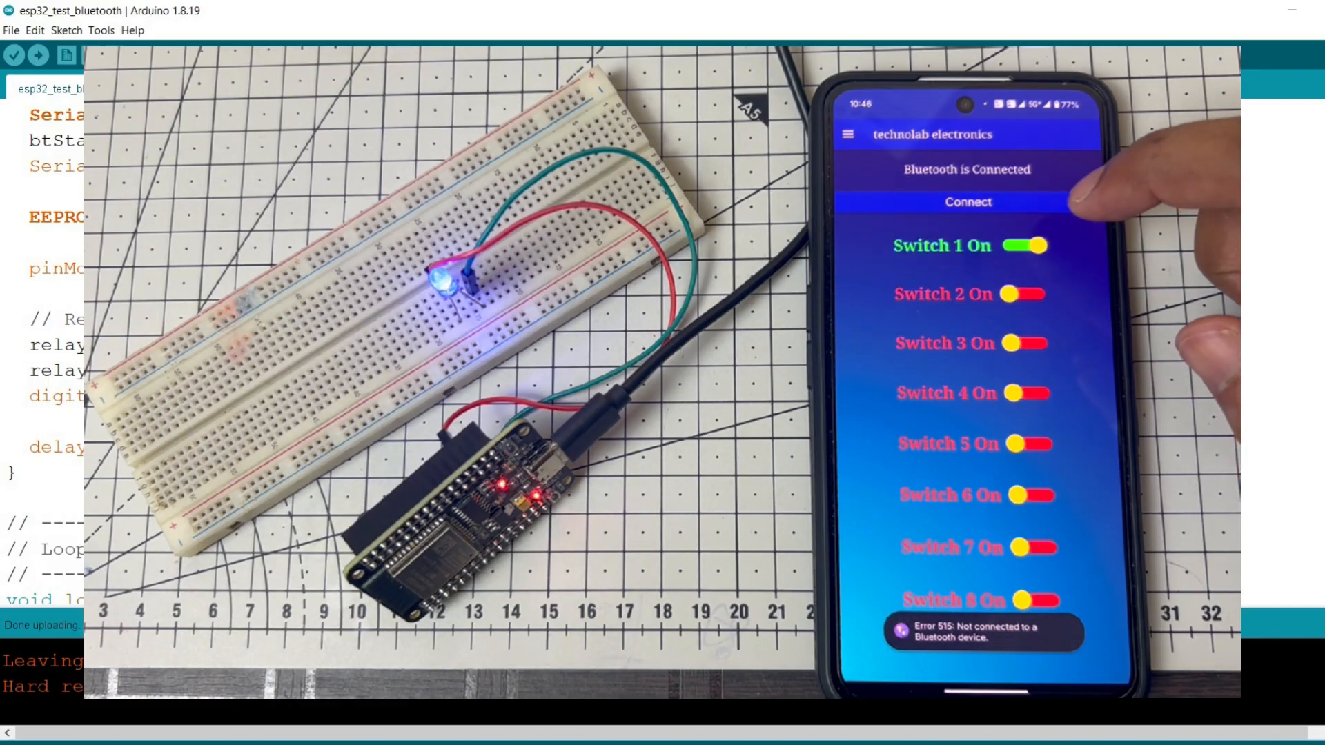
pyautogui.click(1024, 245)
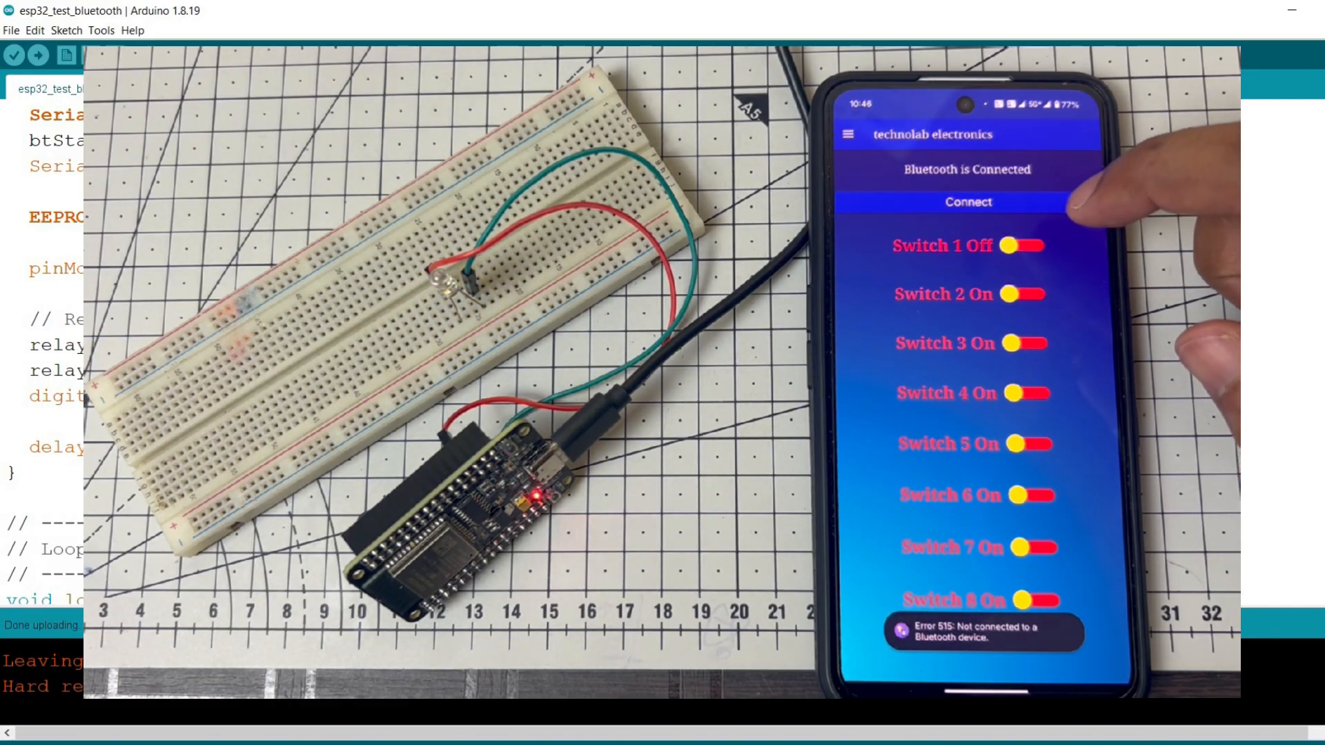
pyautogui.click(1023, 244)
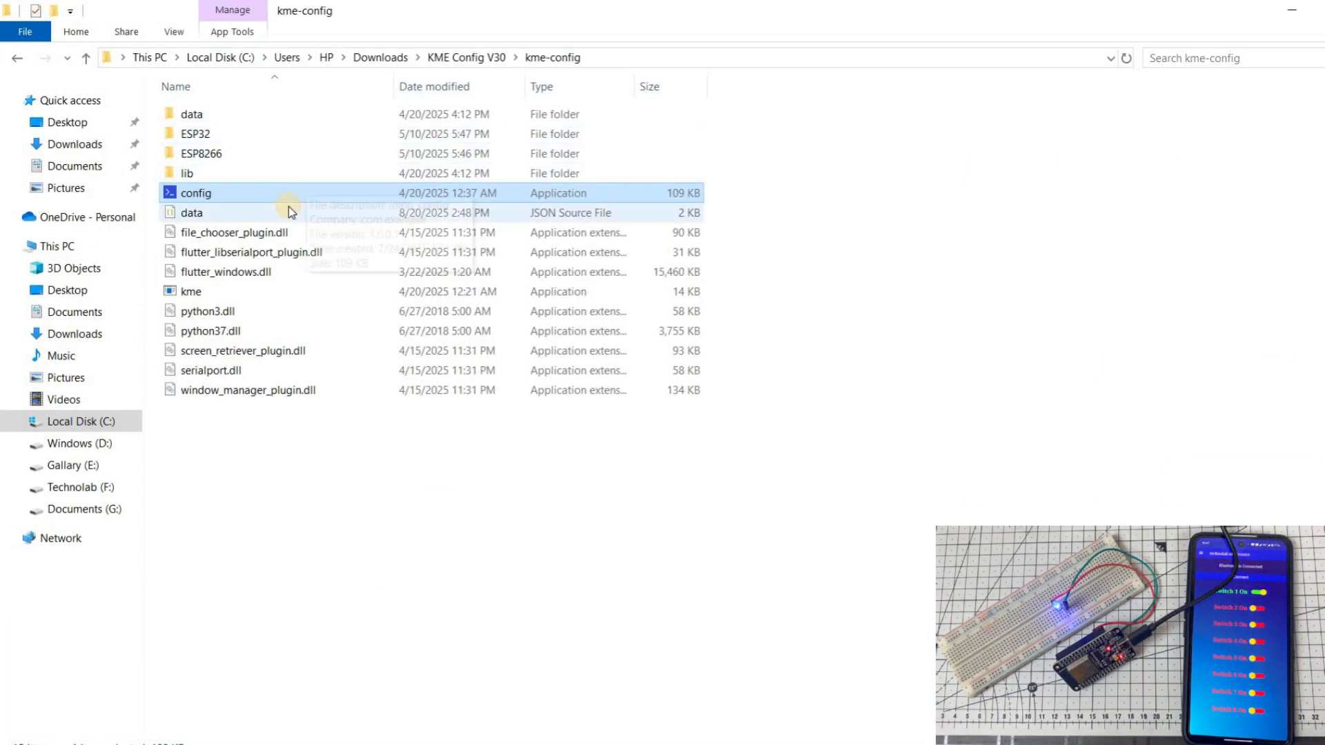
# Launch the KME config application from File Explorer
pyautogui.doubleClick(195, 192)
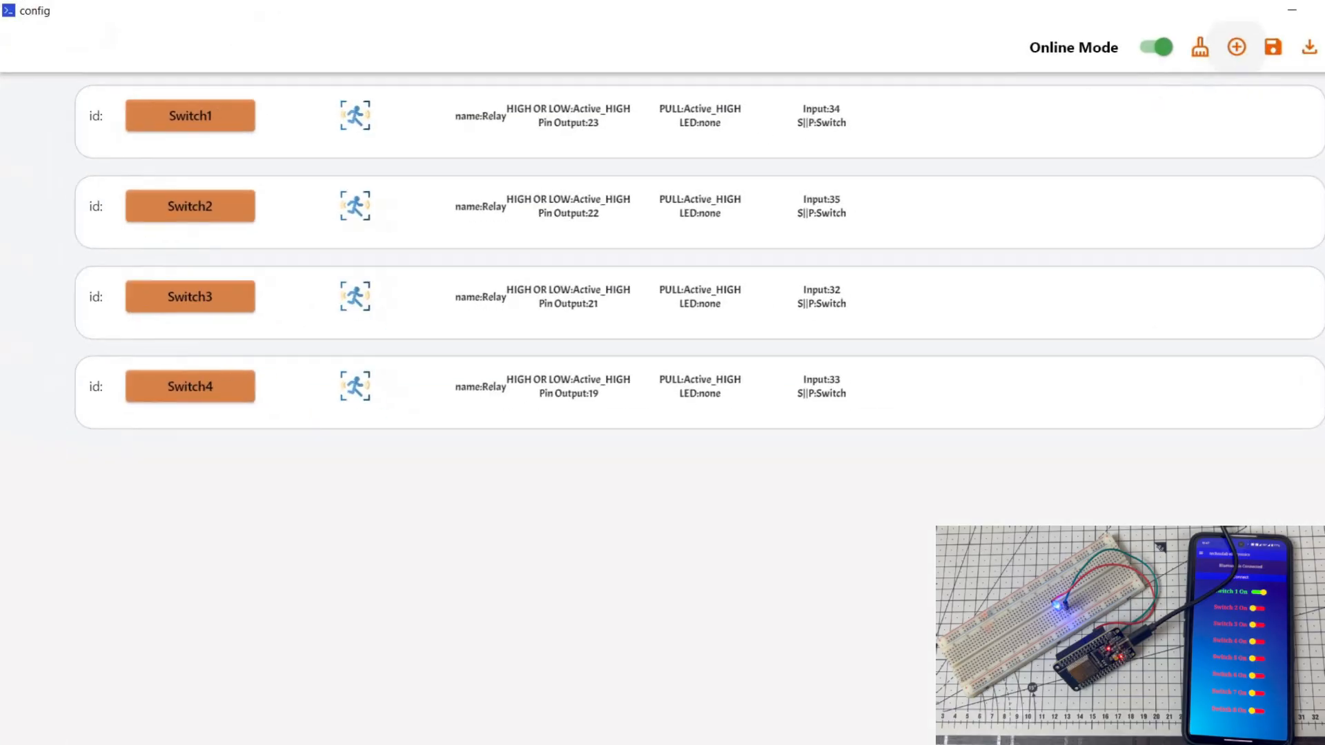
# Connect KME Config to the board on COM10 and flash the KME firmware at 115200 baud
pyautogui.click(1199, 46)
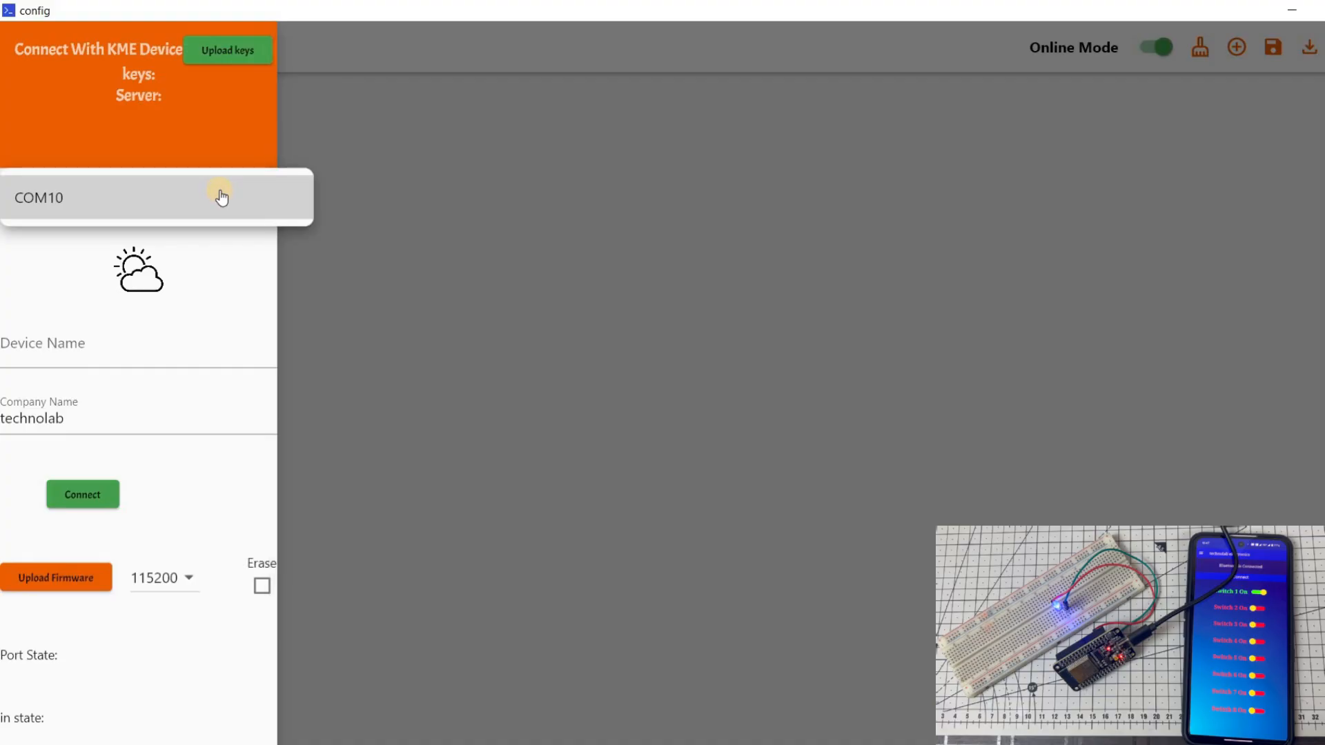
pyautogui.click(83, 493)
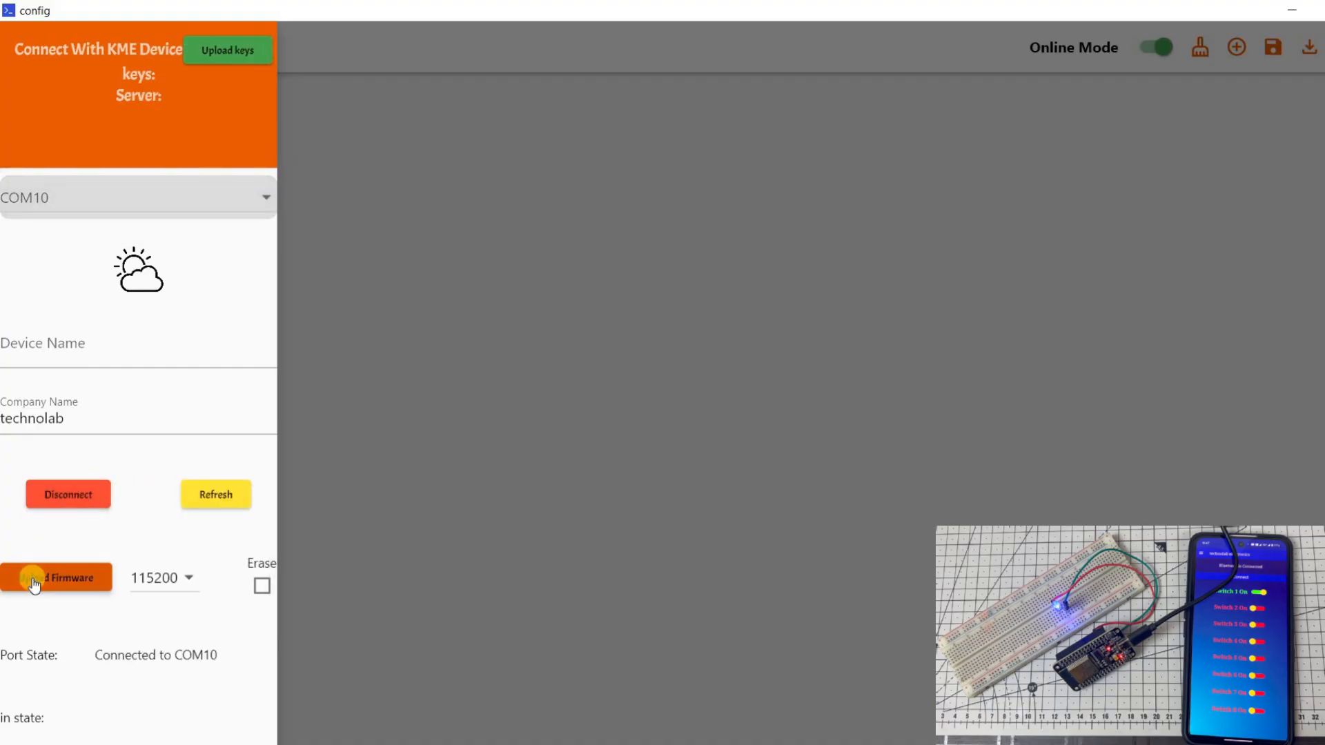
pyautogui.click(56, 576)
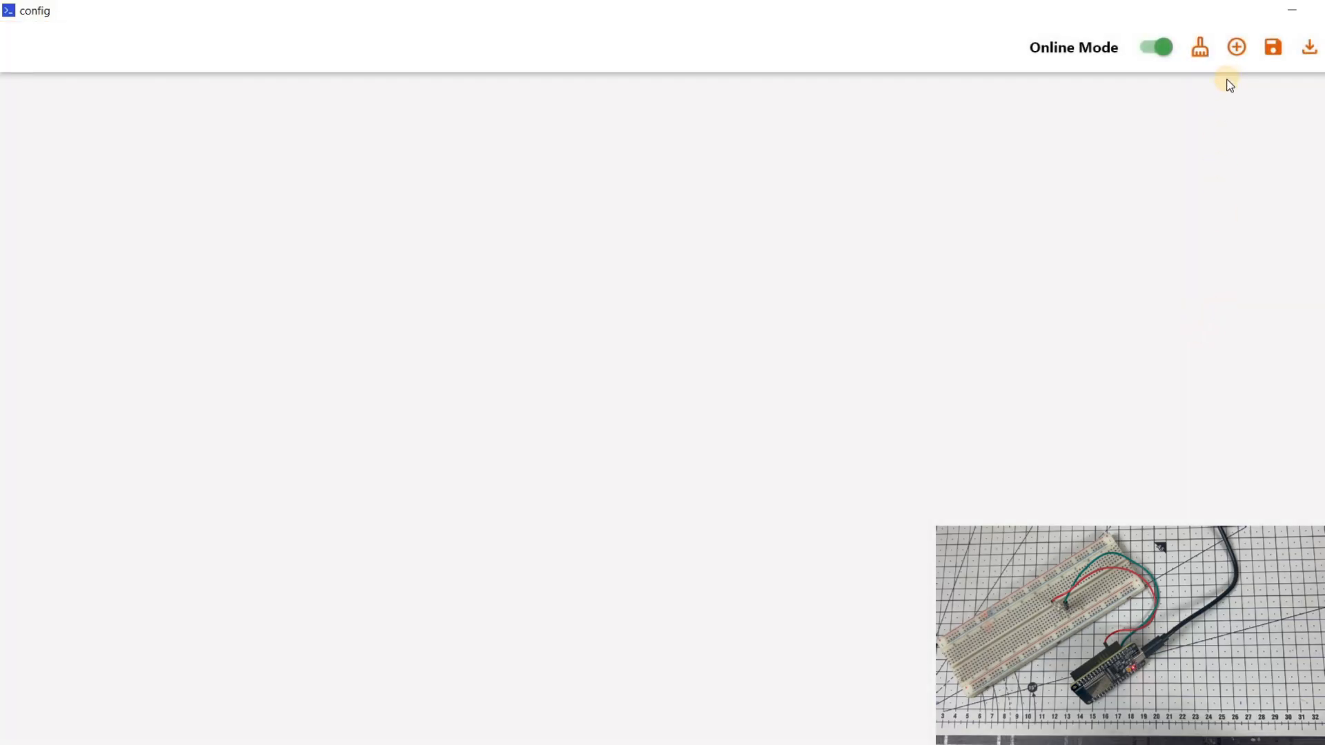
# Add a relay Switch device with output pin 2 and input pin 13
pyautogui.click(1234, 48)
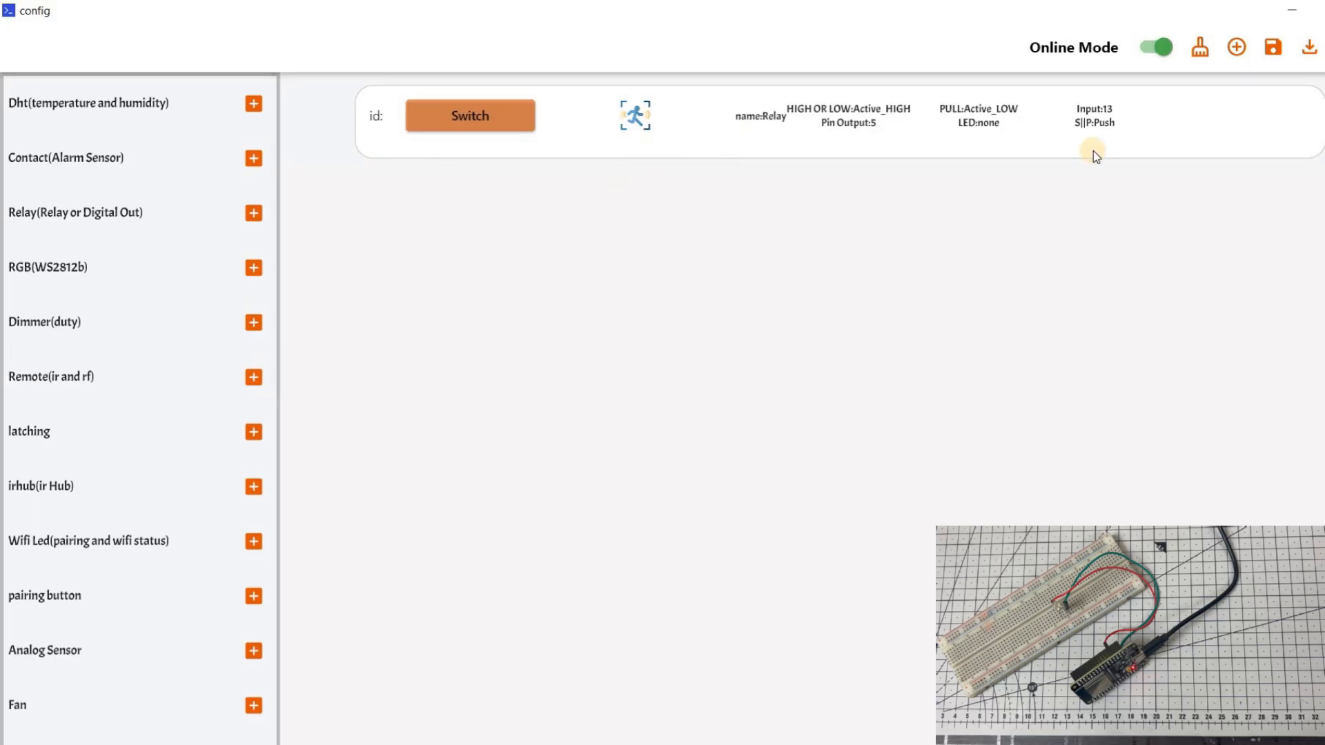
pyautogui.moveTo(1174, 158)
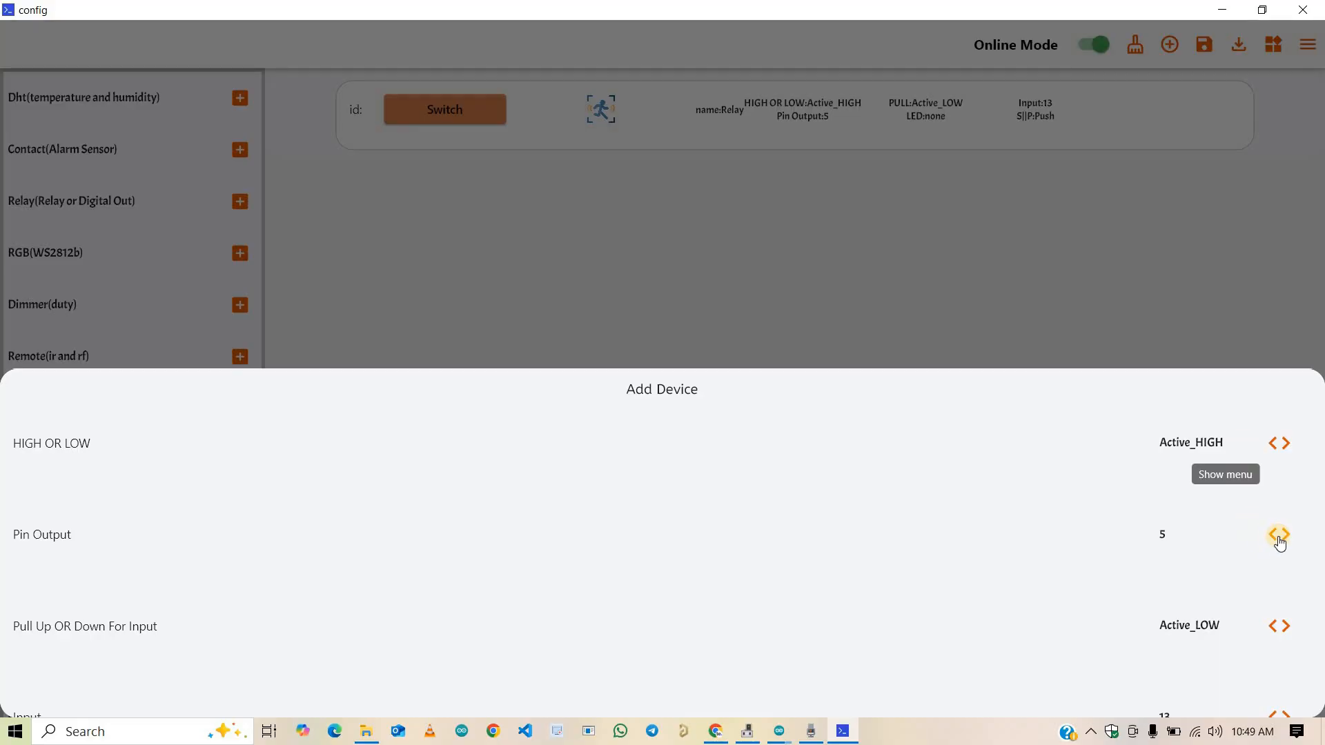
pyautogui.click(1280, 534)
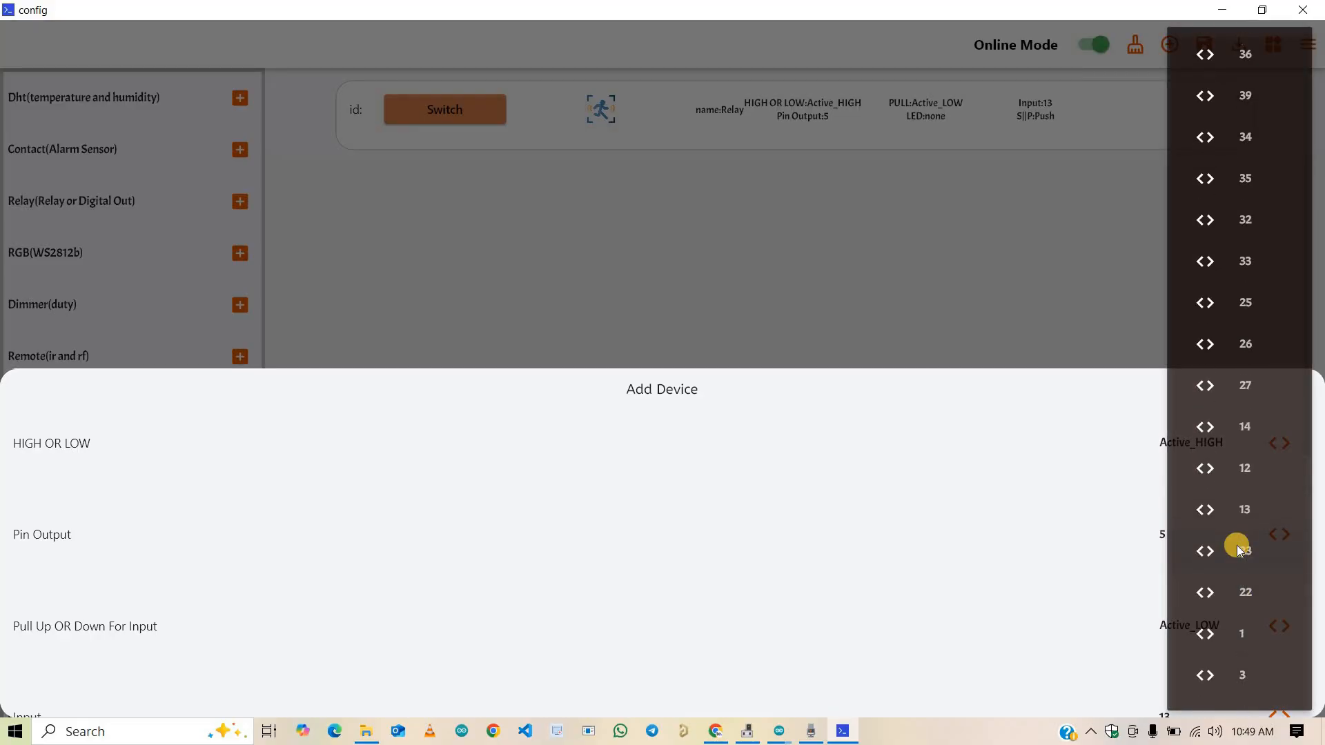
pyautogui.scroll(-3)
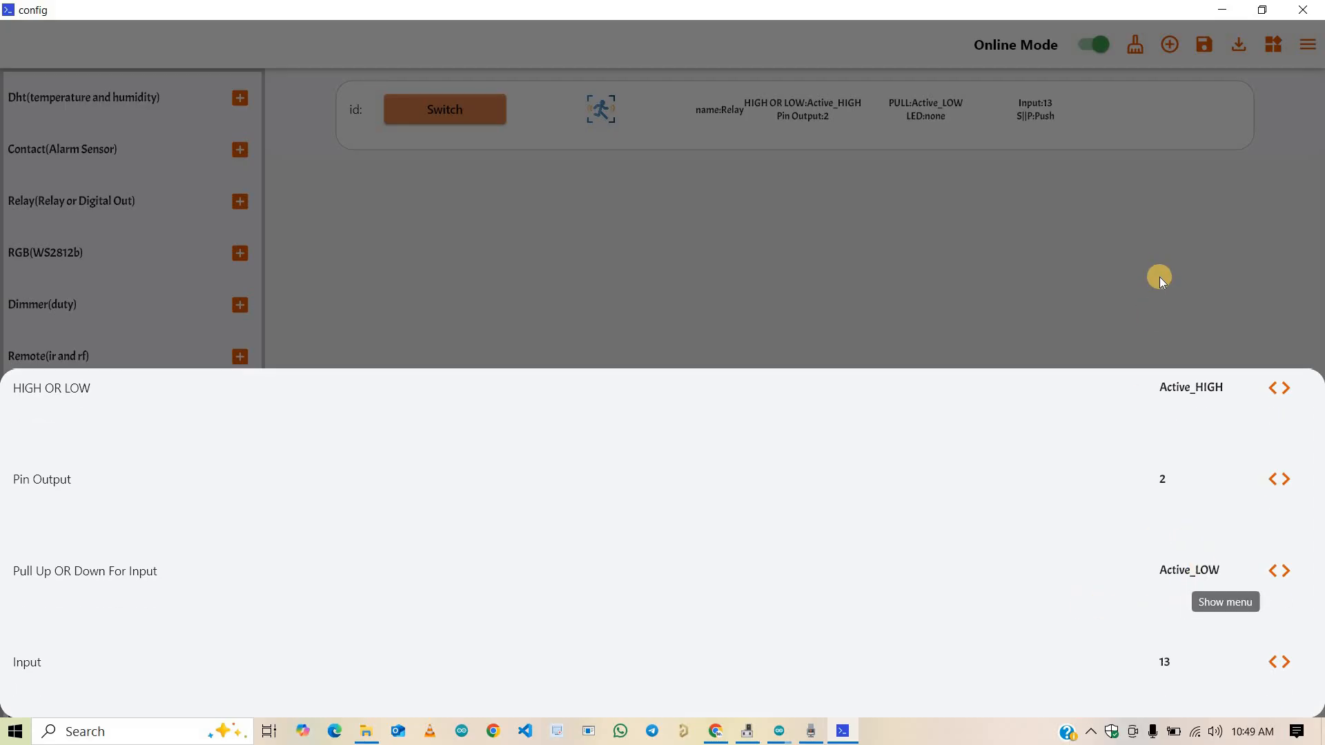
pyautogui.click(1287, 683)
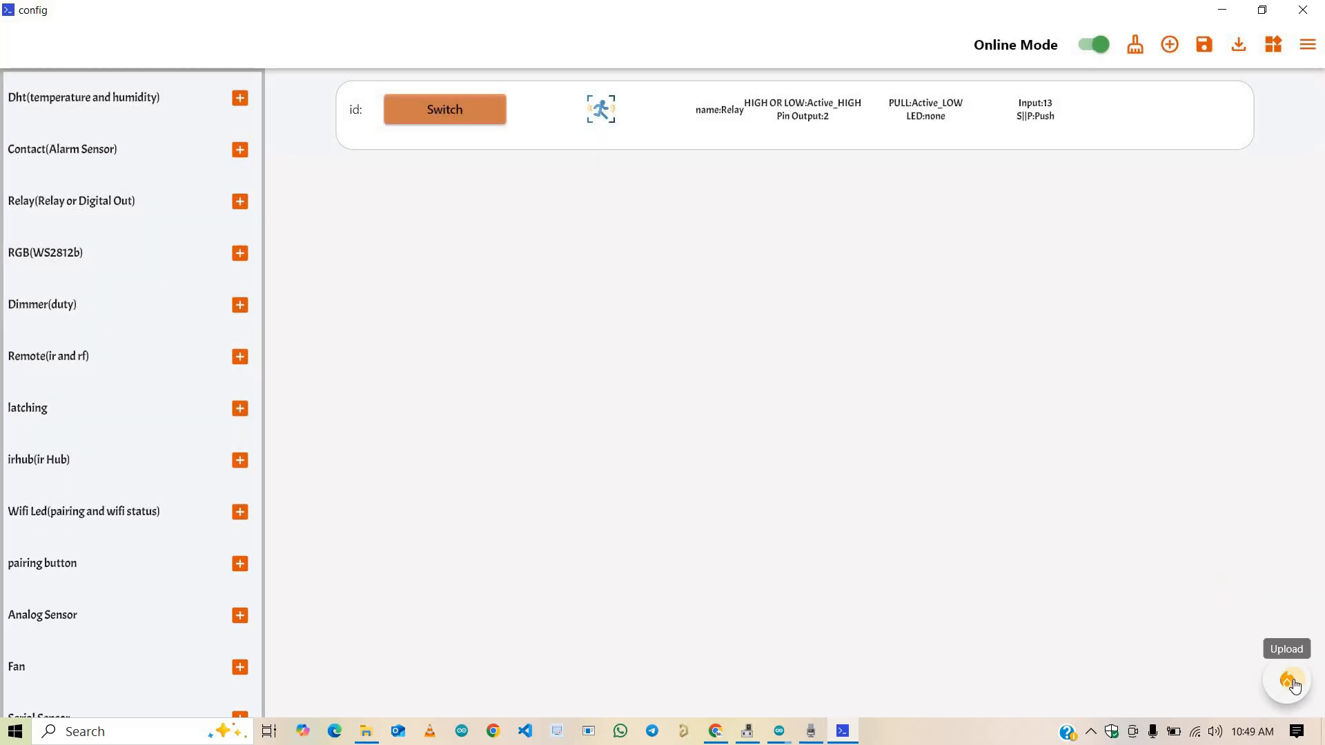
# Upload the relay switch configuration to the ESP32 and dismiss the Uploading Done dialog
pyautogui.click(1284, 679)
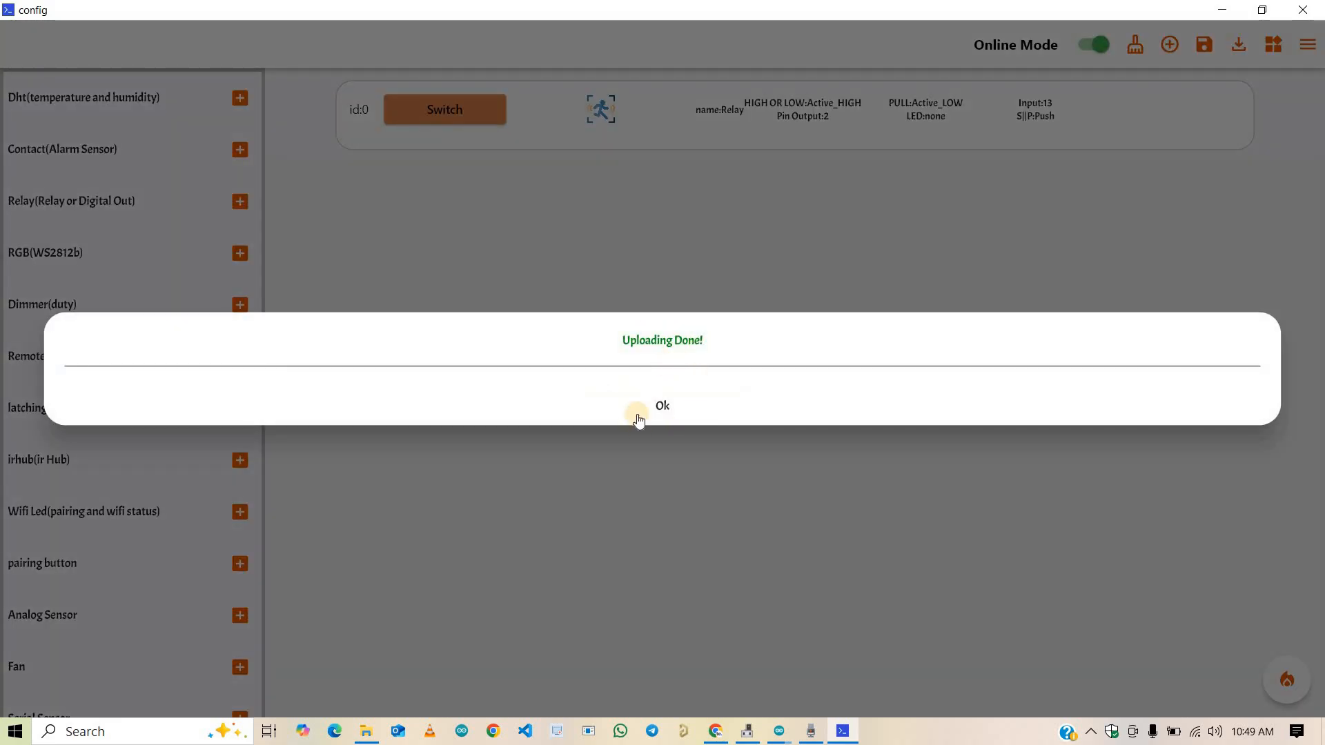
pyautogui.click(663, 406)
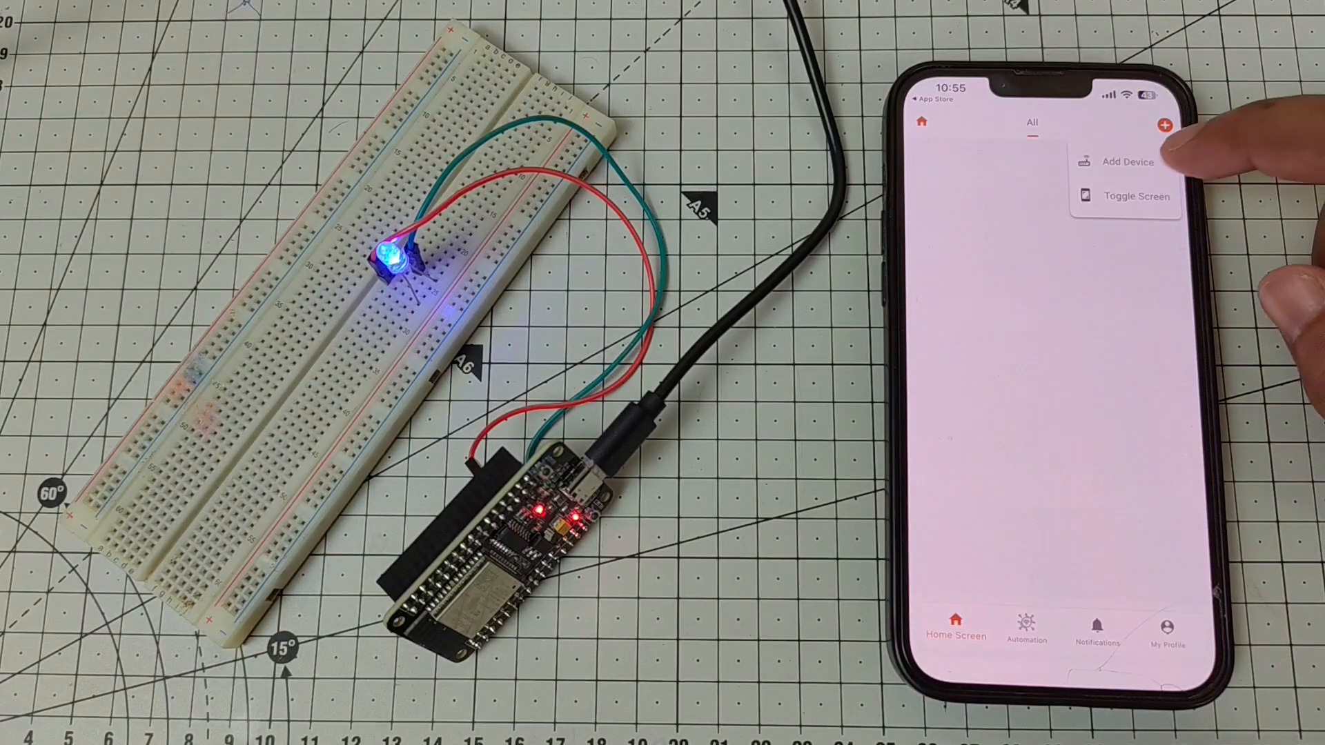
# Add the ESP32 in KME Smart via technolab Wi-Fi and open the 1socket switch page
pyautogui.click(1126, 161)
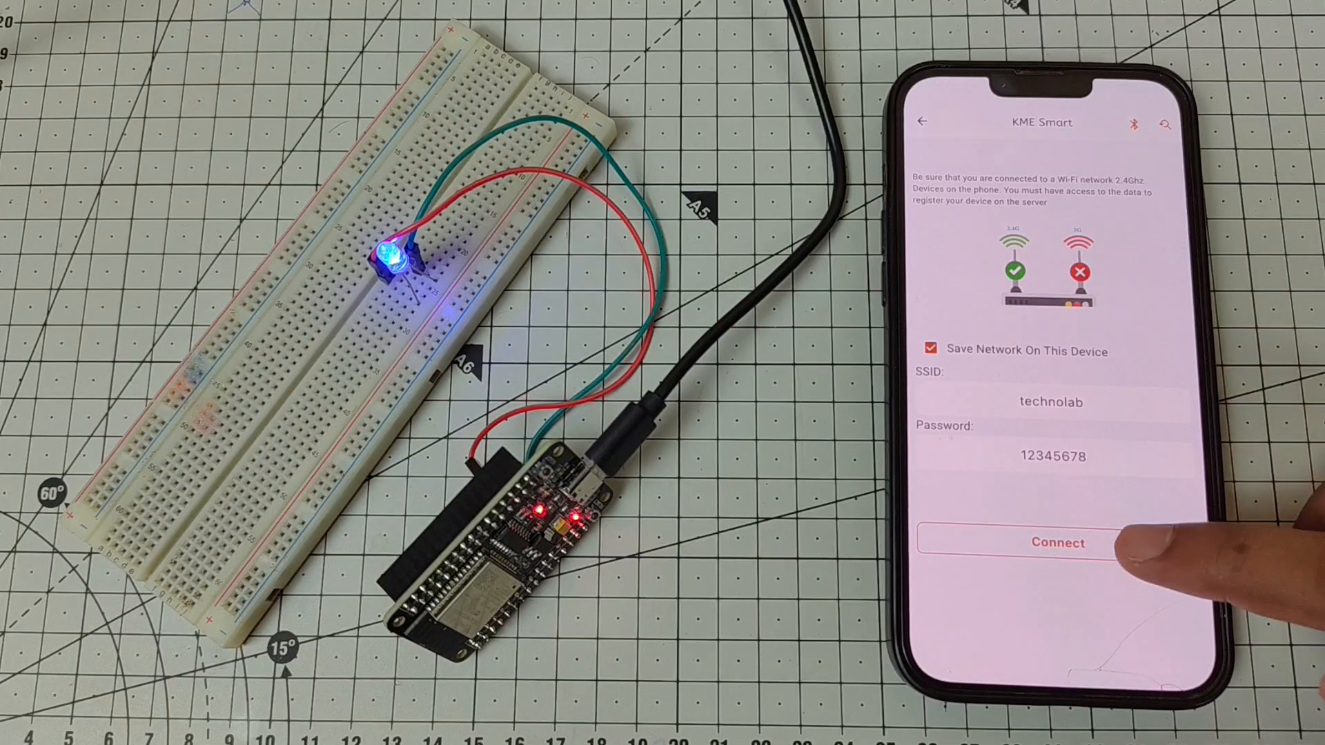
pyautogui.click(1055, 542)
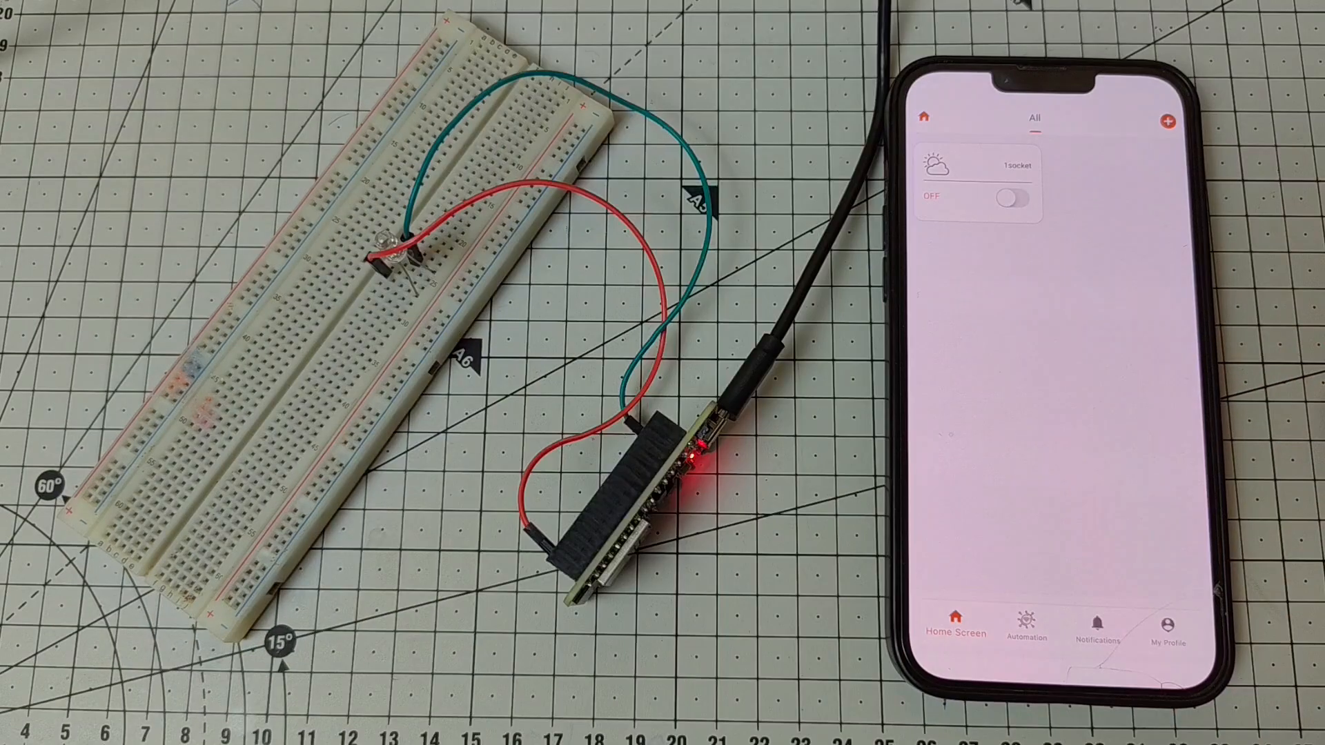
pyautogui.click(980, 177)
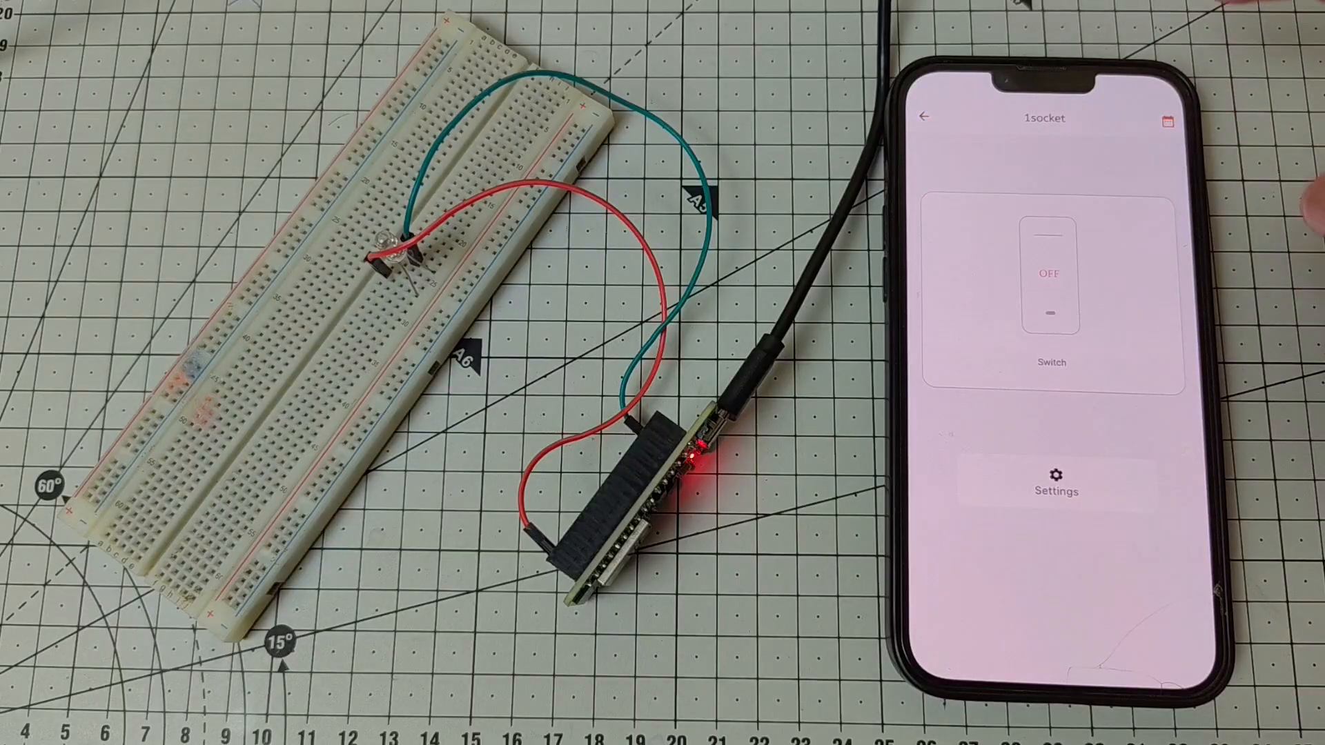